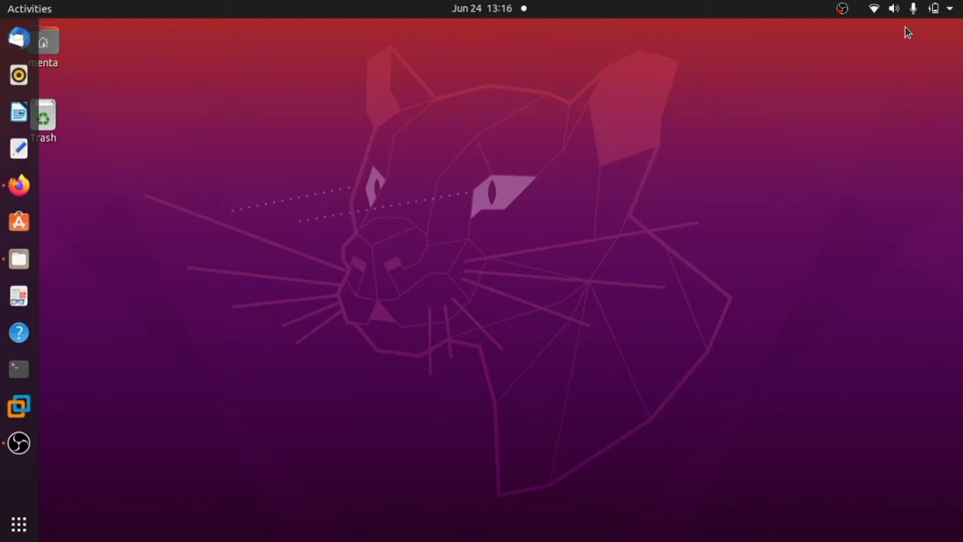
mouse_move(337, 130)
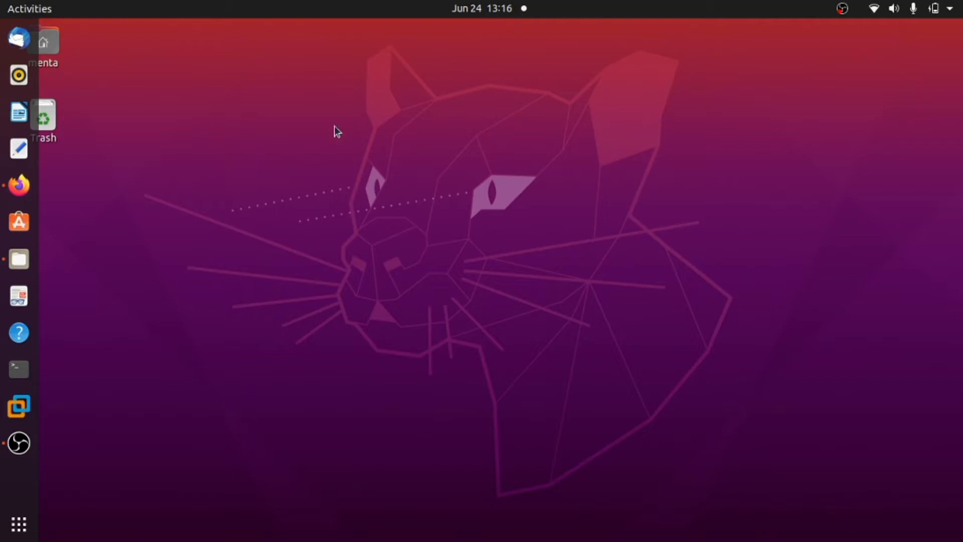
mouse_move(913, 40)
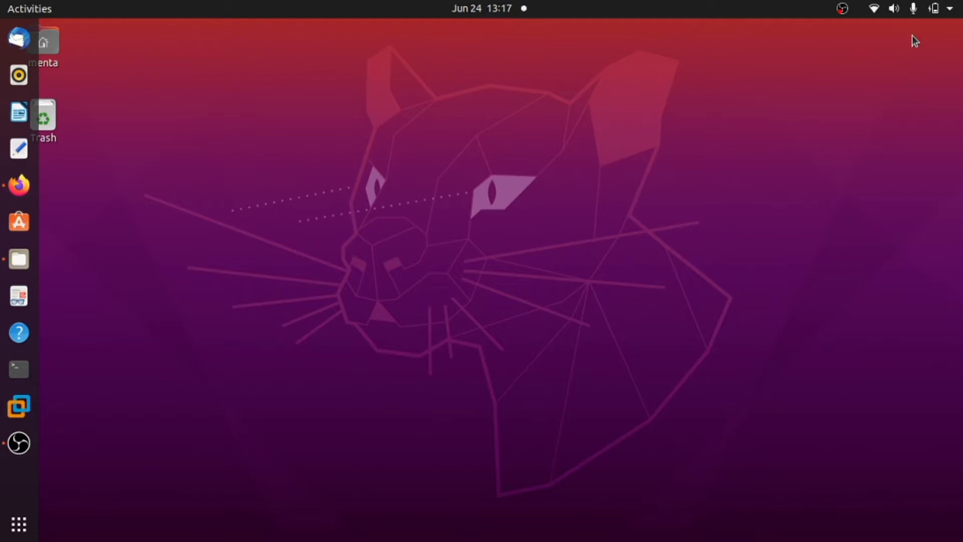
mouse_move(19, 186)
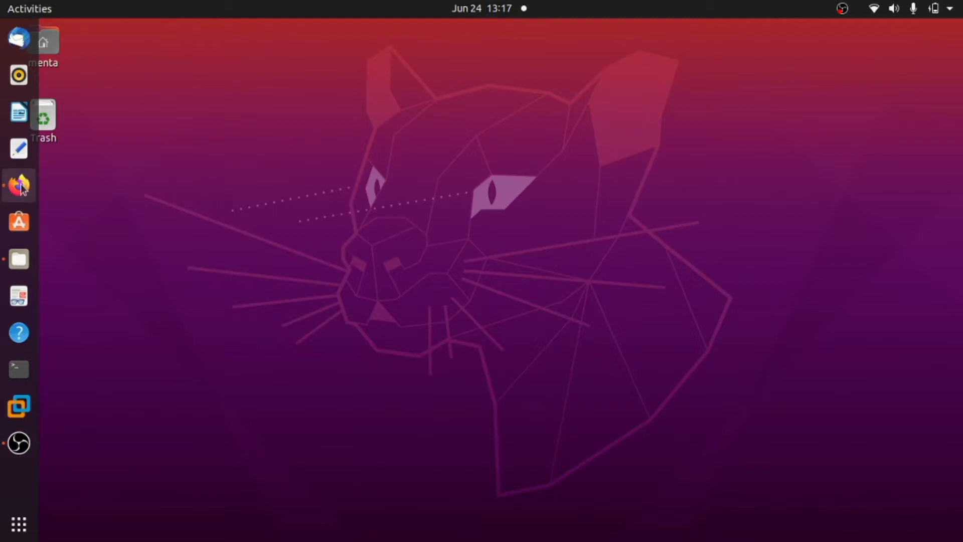
Step: Launch Firefox and load tryhackme.com/ to show the account dashboard
click(19, 185)
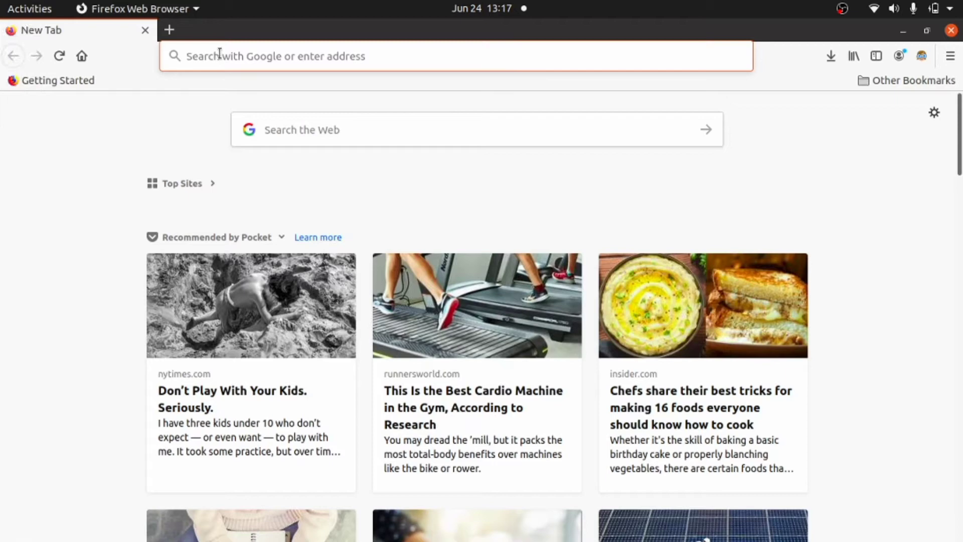
text(tryhackme.com/dashboard)
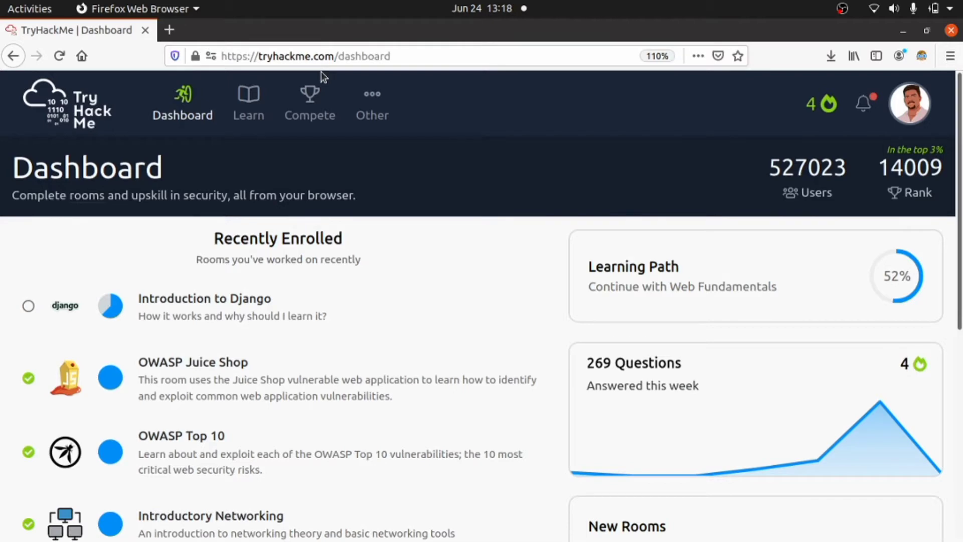
mouse_move(248, 115)
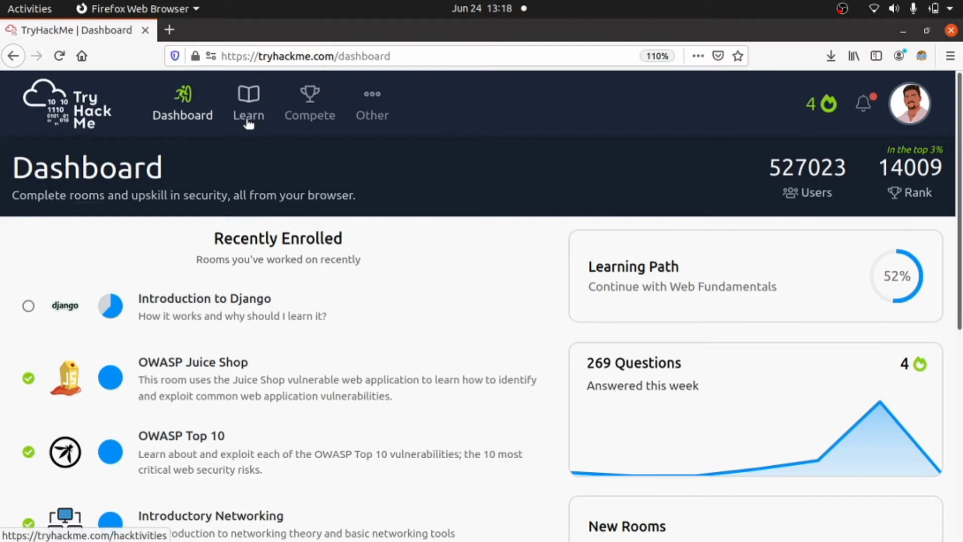
Step: Browse the Learn page's paths and modules, returning to CompTIA Pentest+ and Web Fundamentals
click(249, 105)
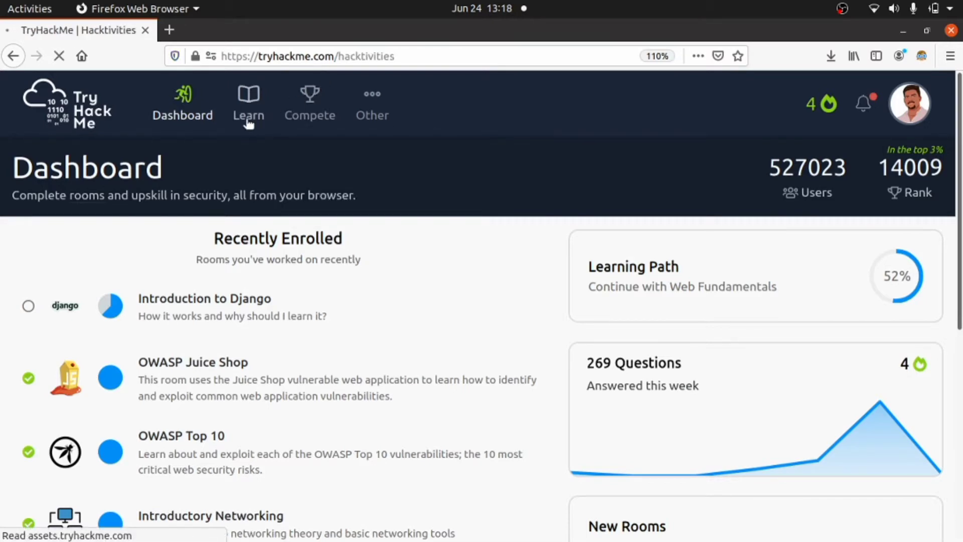
click(248, 103)
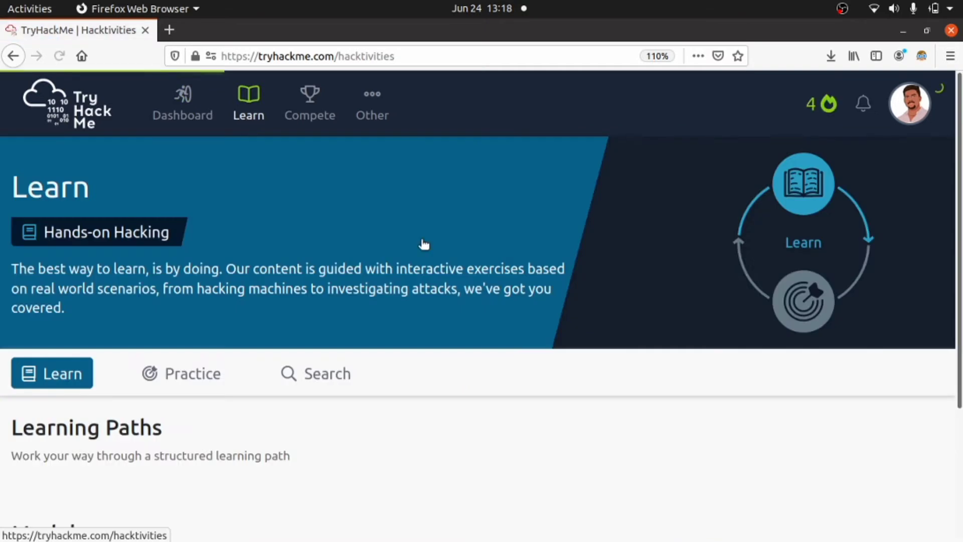
scroll(down, 3)
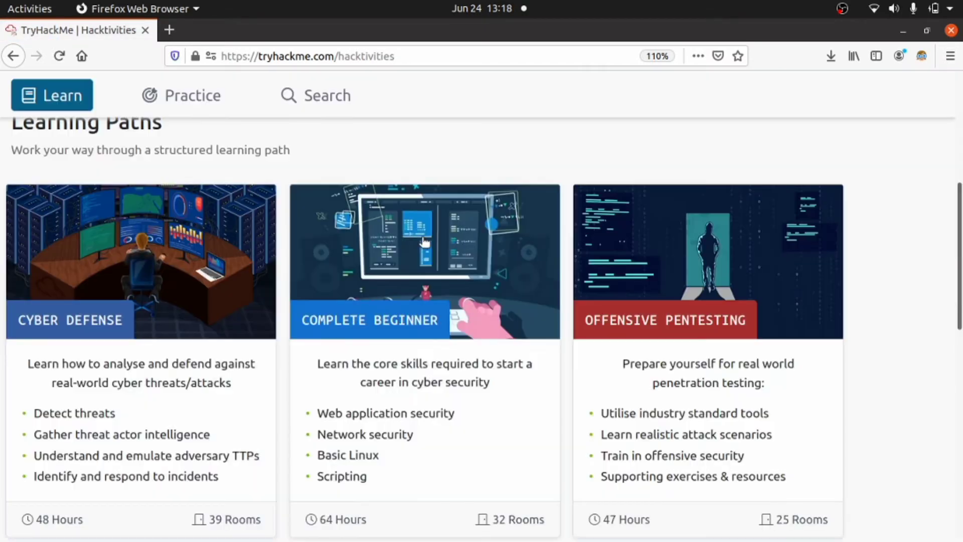
scroll(down, 3)
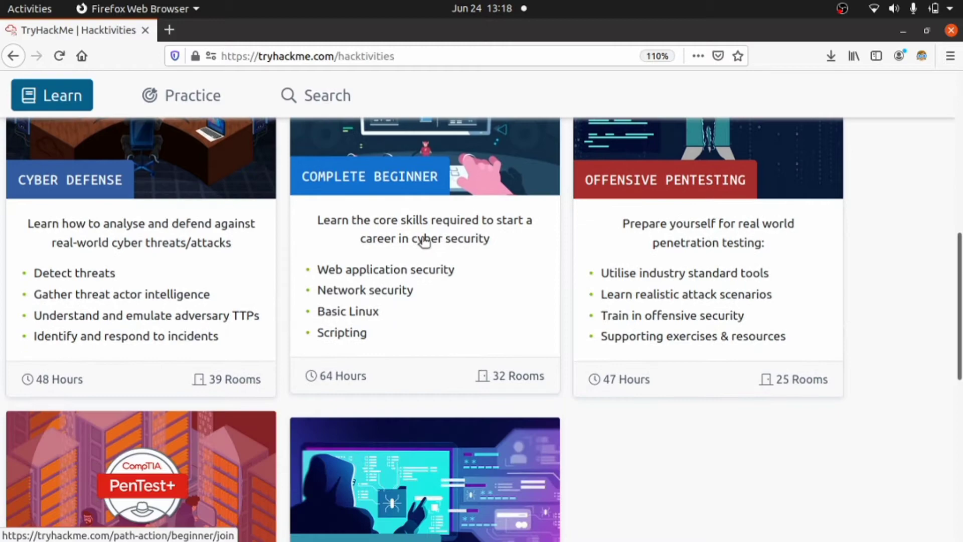
mouse_move(372, 261)
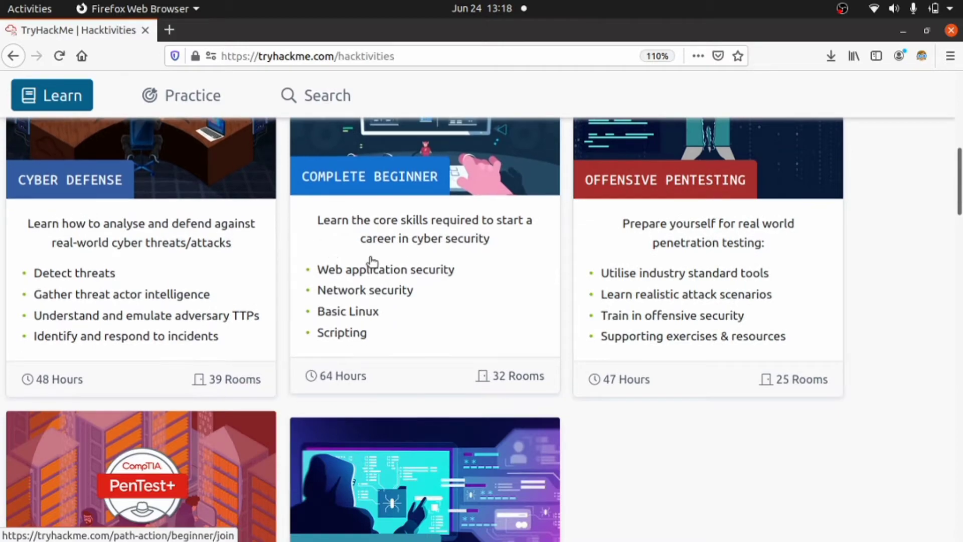
scroll(down, 3)
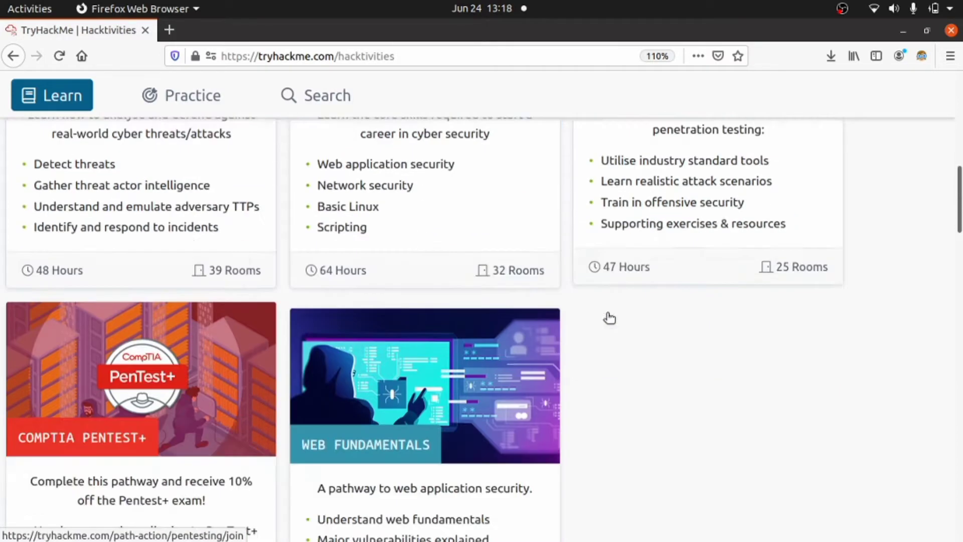
scroll(down, 3)
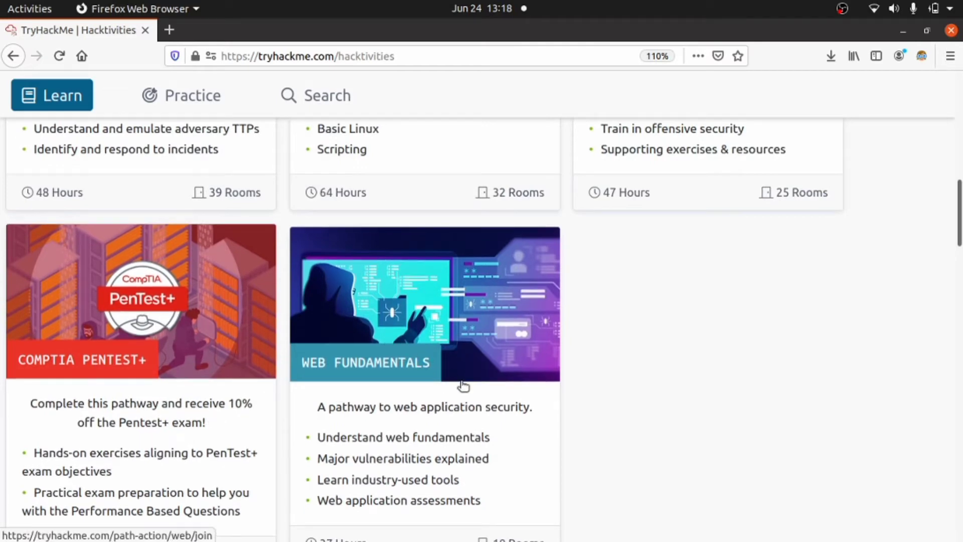
scroll(down, 3)
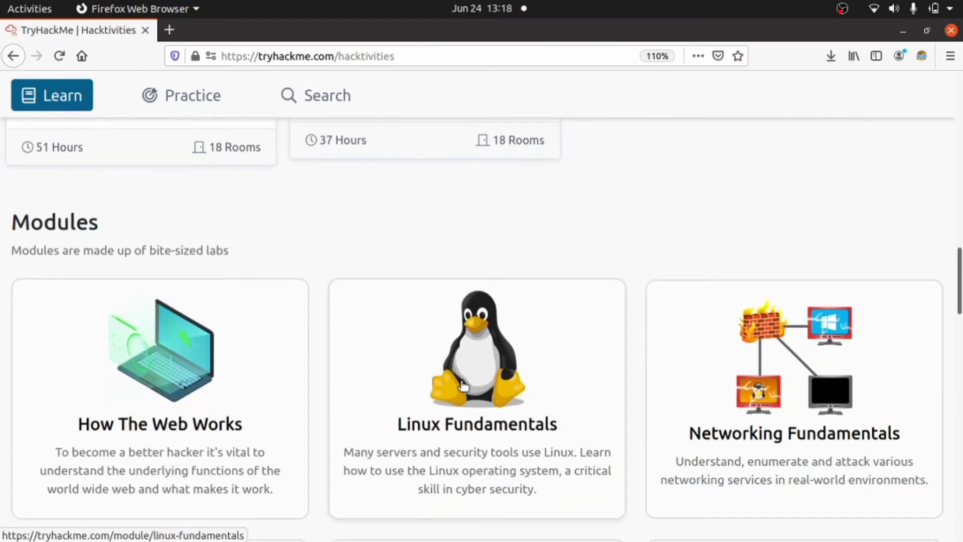
scroll(down, 3)
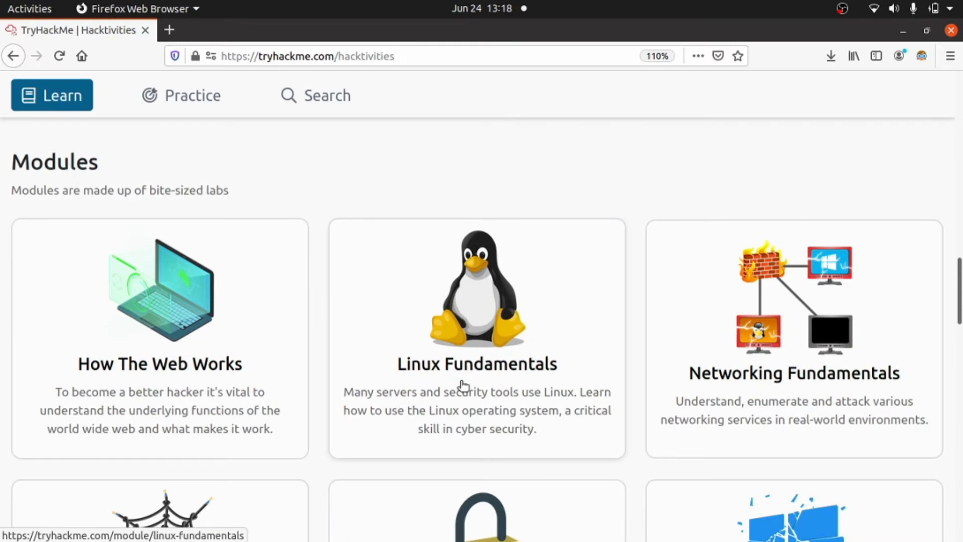
mouse_move(588, 376)
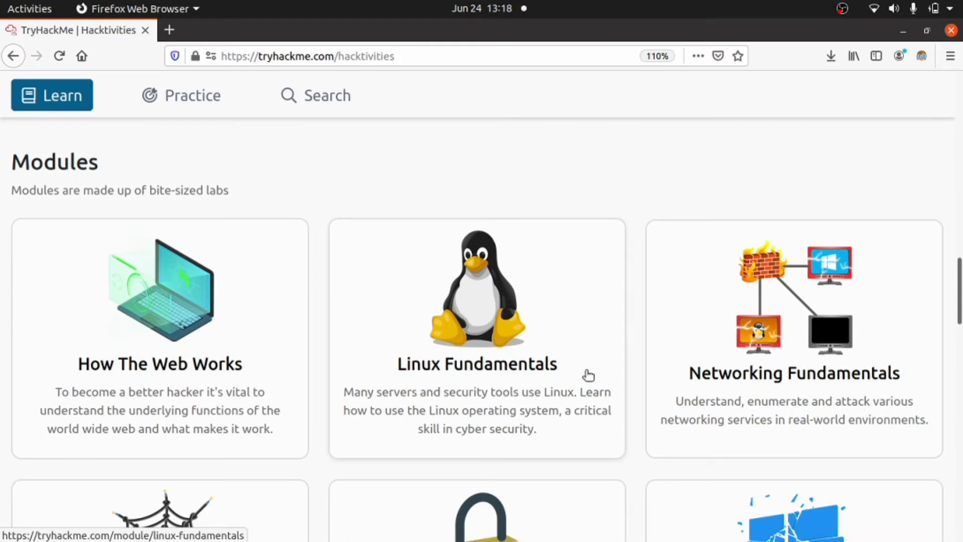
mouse_move(693, 359)
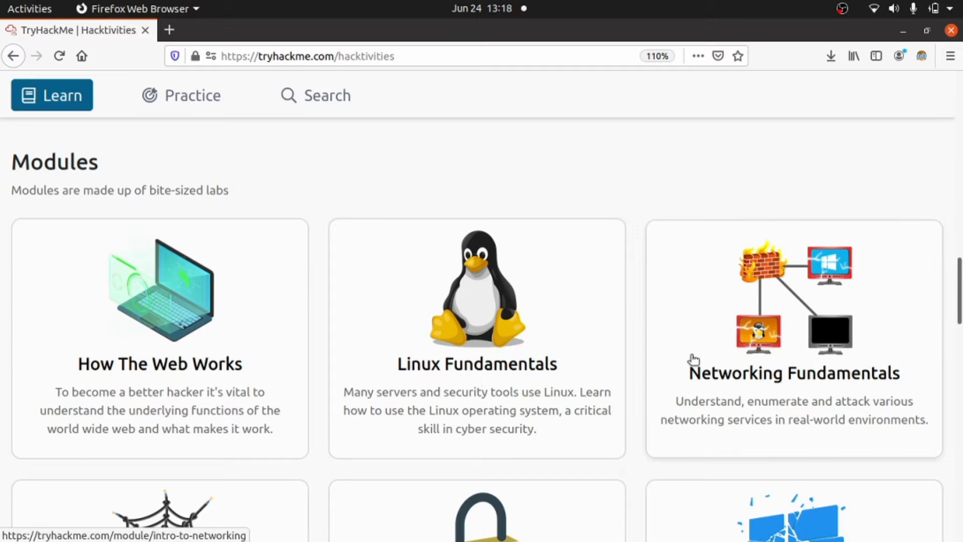
mouse_move(812, 345)
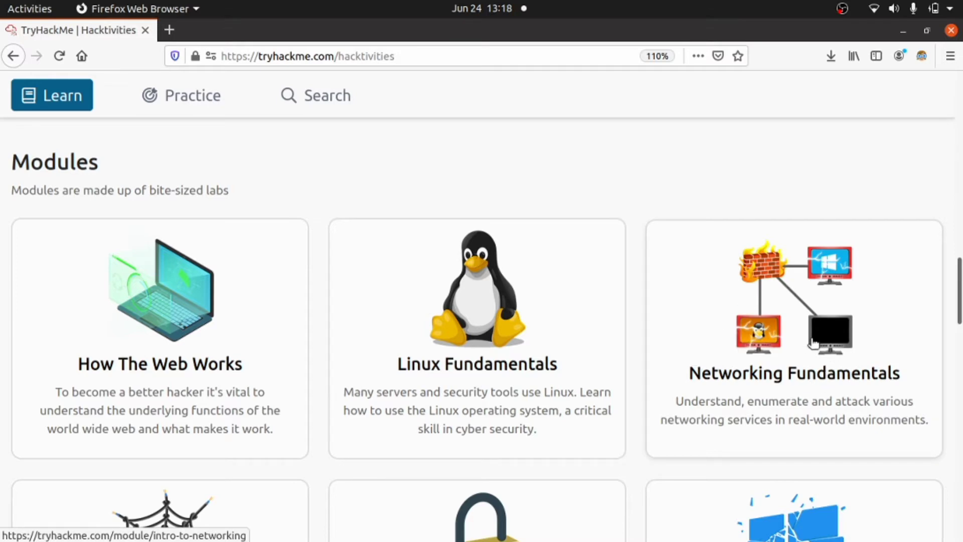
scroll(down, 3)
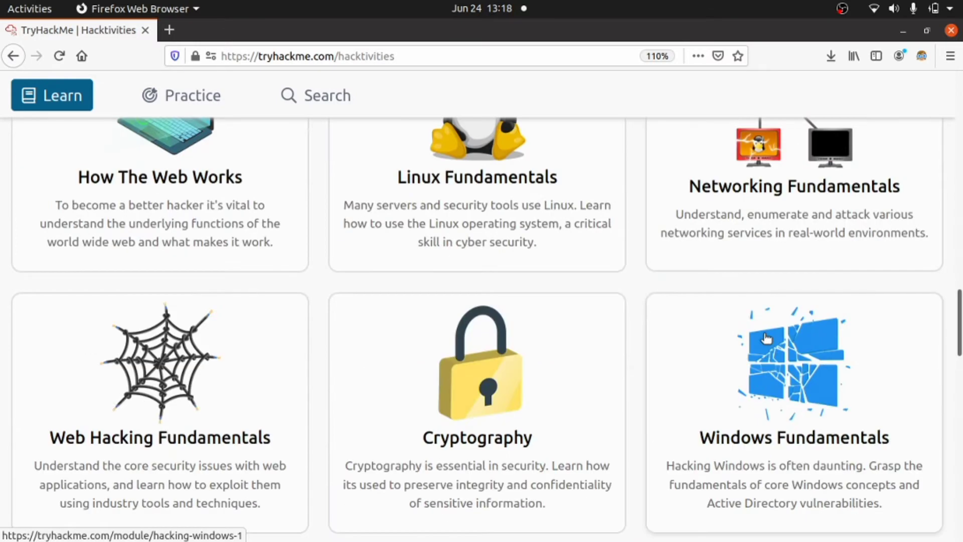
mouse_move(509, 358)
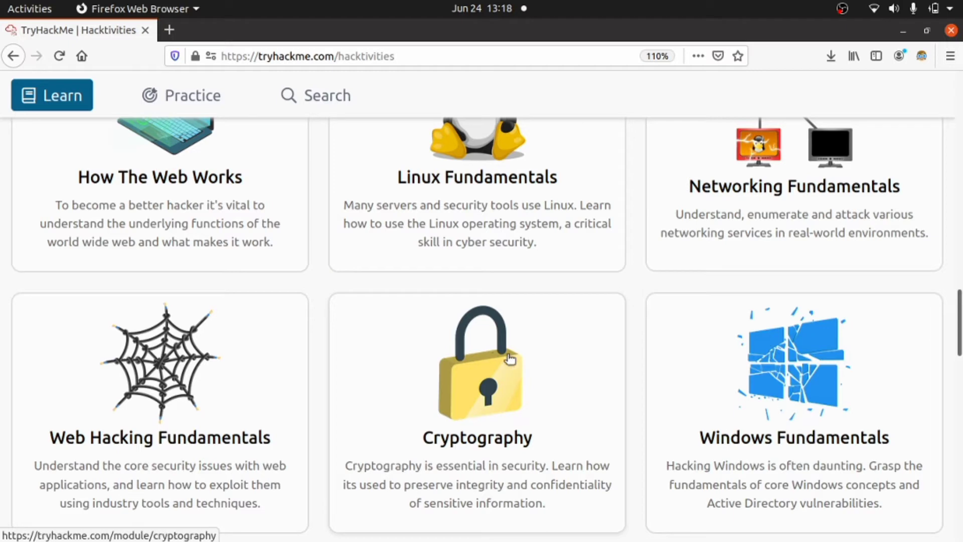
mouse_move(523, 359)
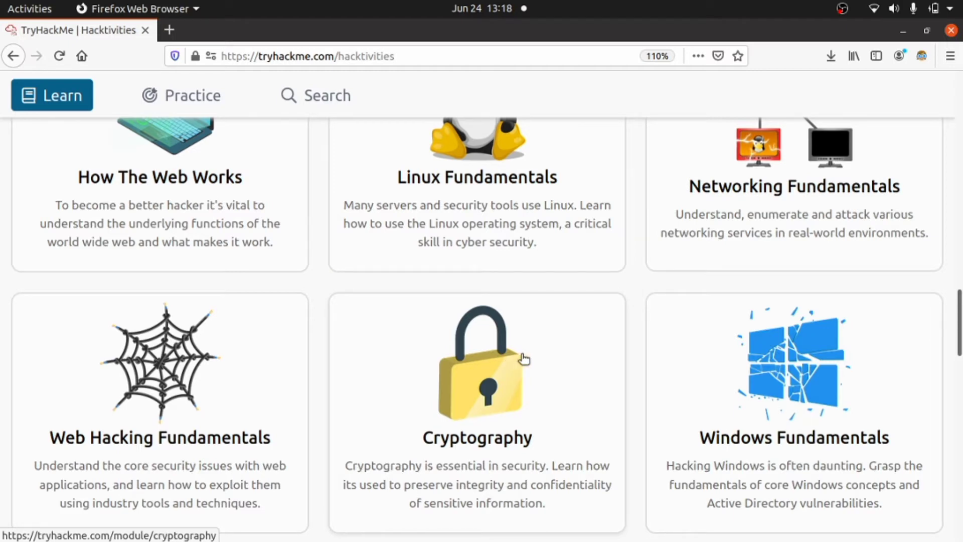
scroll(up, 3)
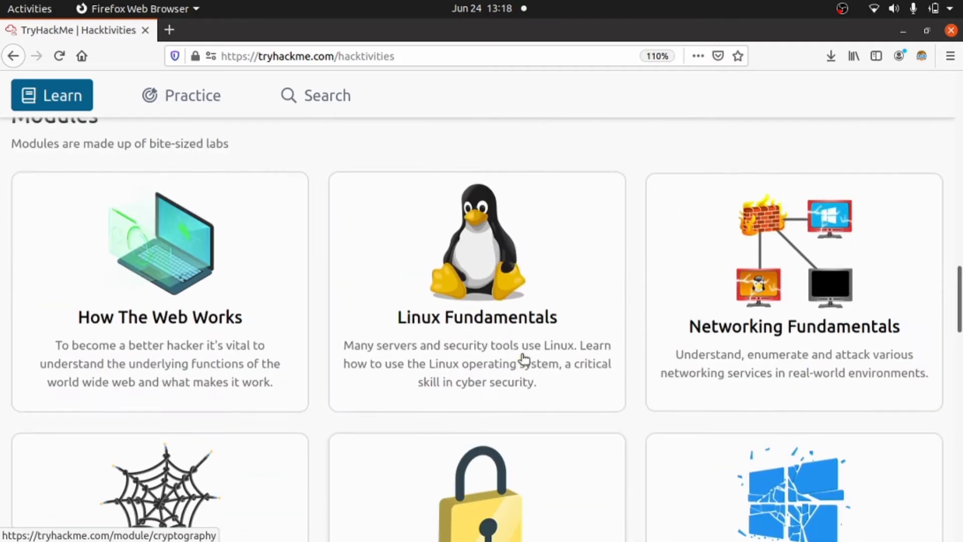
scroll(up, 3)
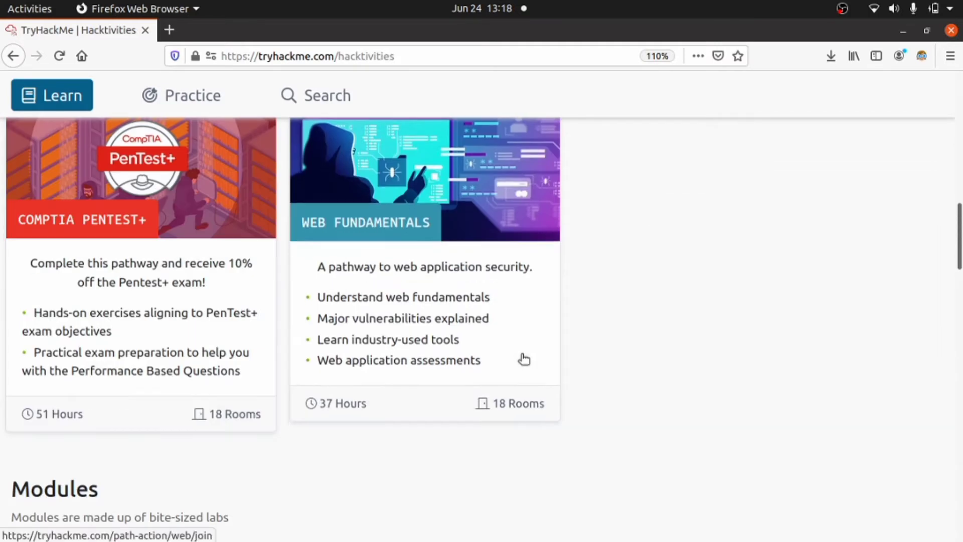
mouse_move(3, 307)
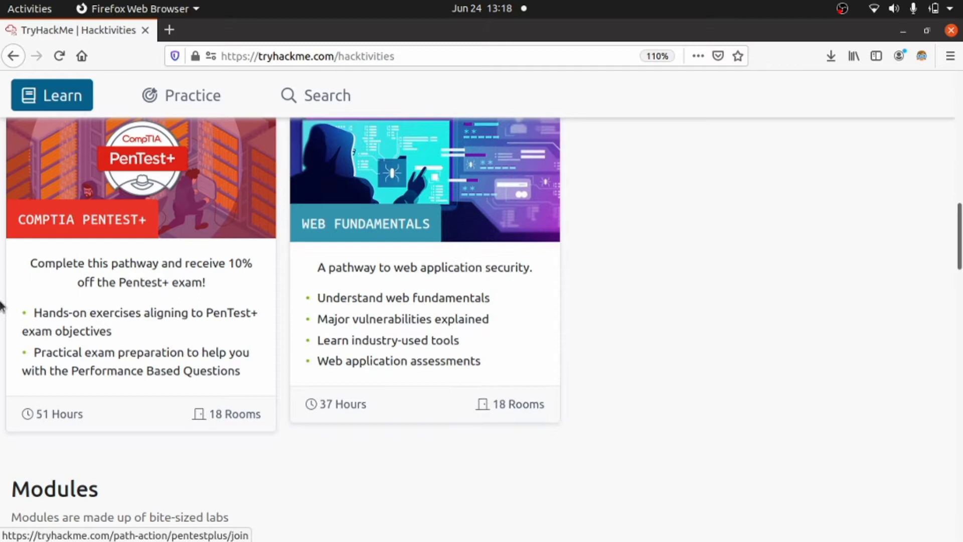
Step: Open the CompTIA Pentest+ path and expand its Penetration Testing Tools section
click(141, 178)
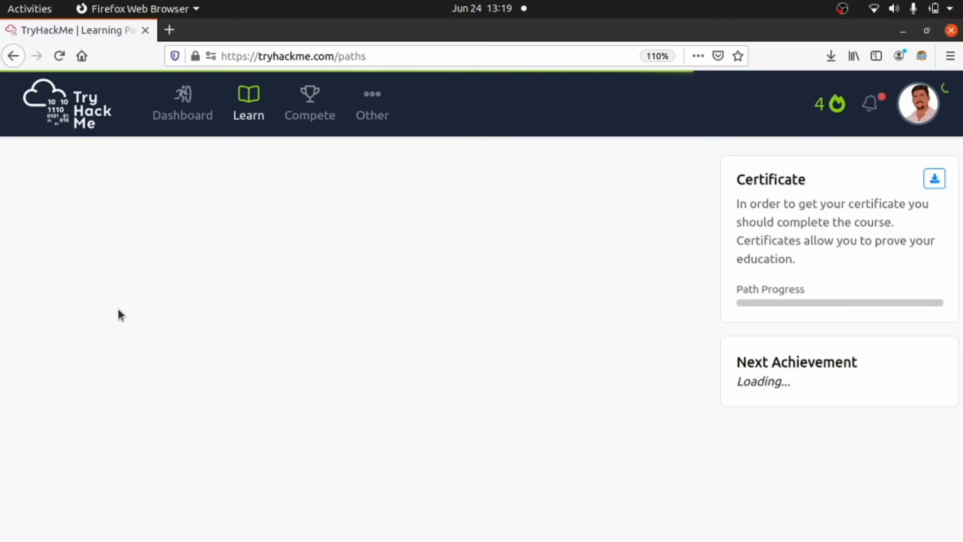
scroll(down, 3)
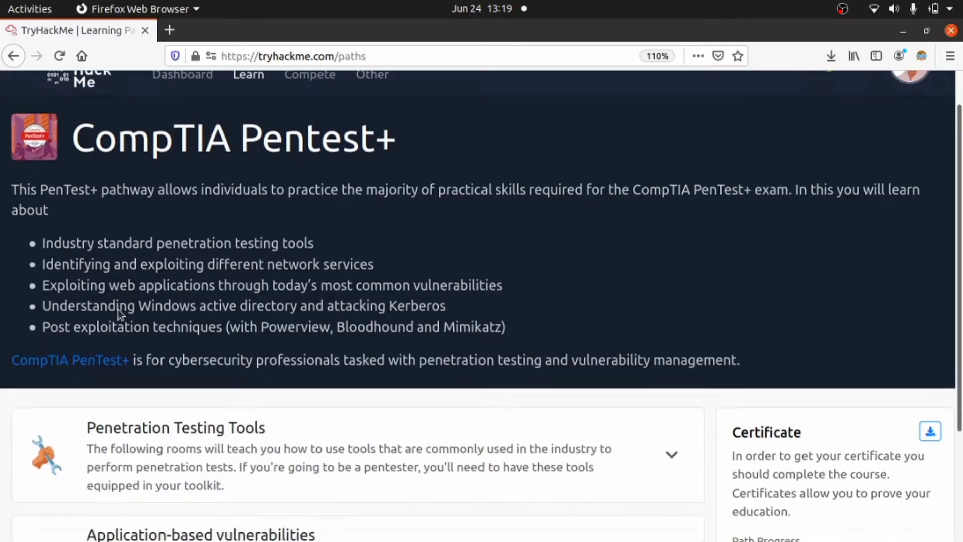
scroll(down, 3)
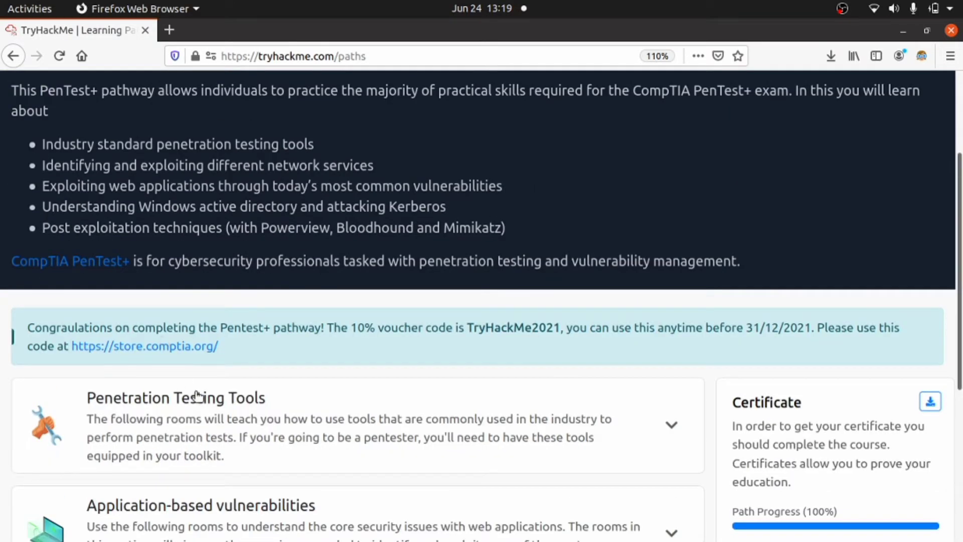
click(671, 423)
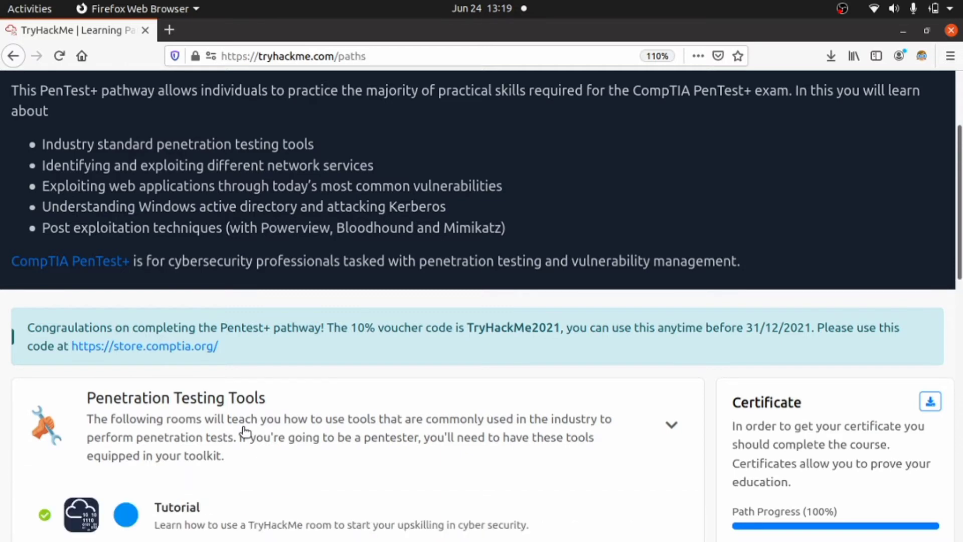
scroll(down, 3)
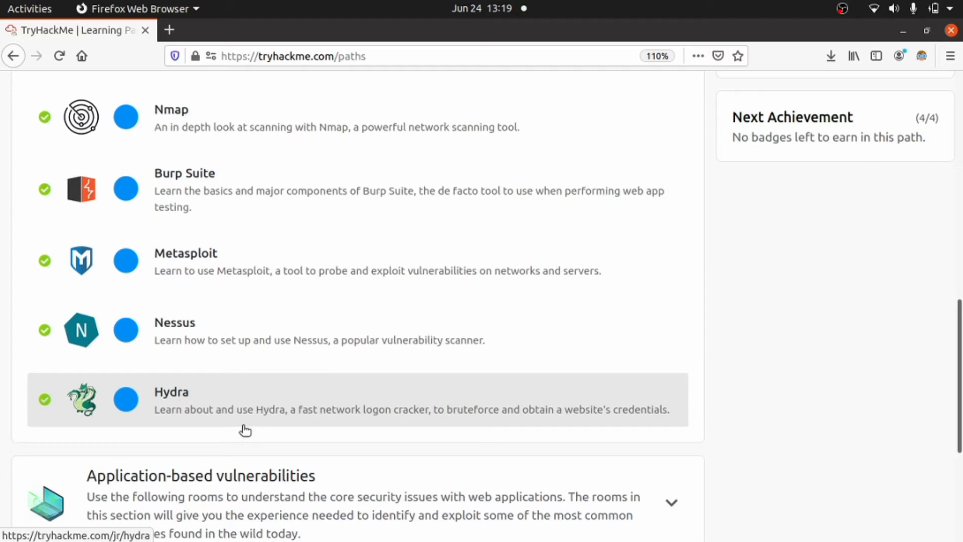
scroll(down, 3)
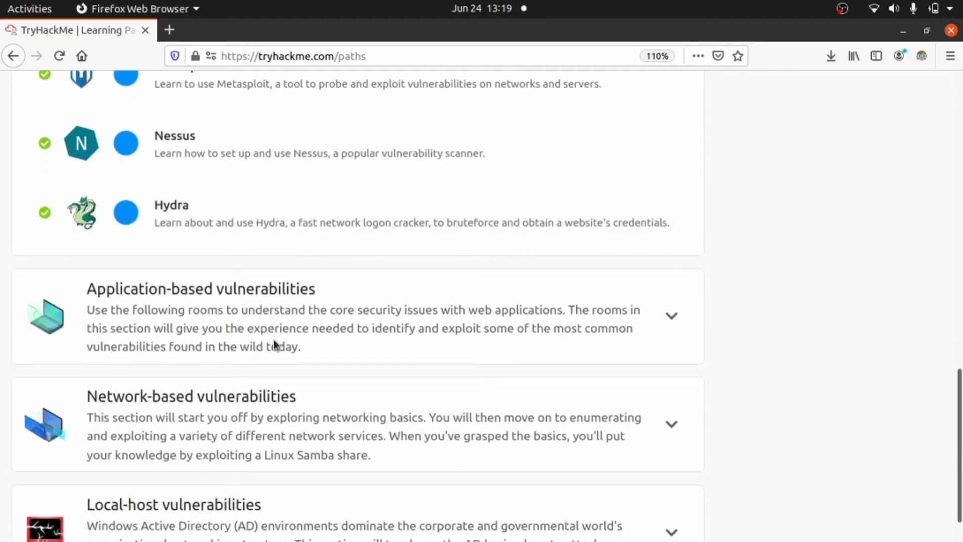
Step: Expand Application-based vulnerabilities and scroll through the path's completed rooms
click(671, 315)
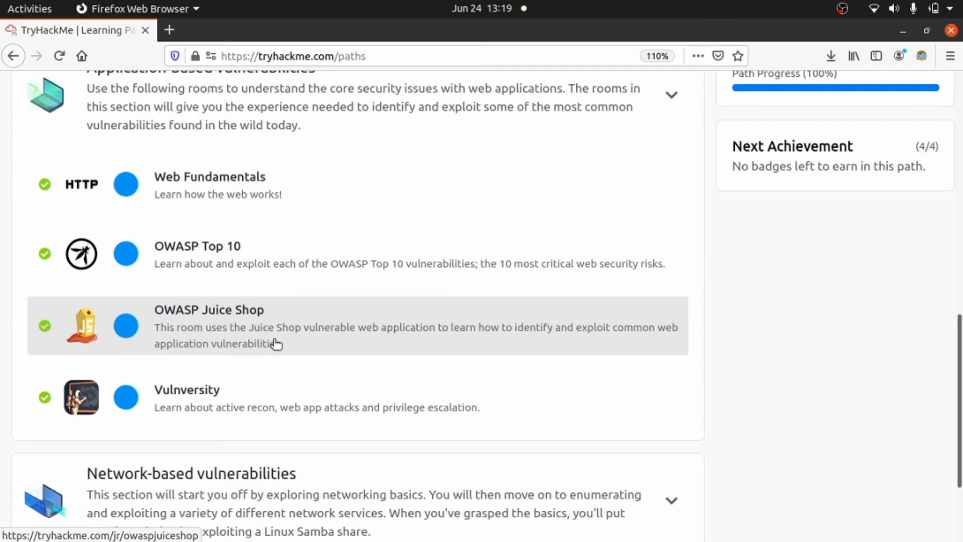
scroll(down, 3)
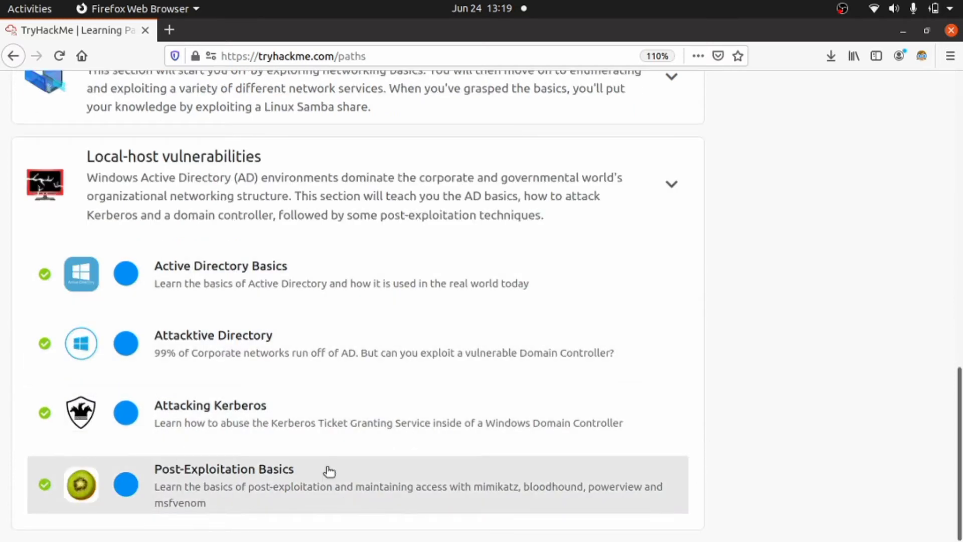
mouse_move(435, 429)
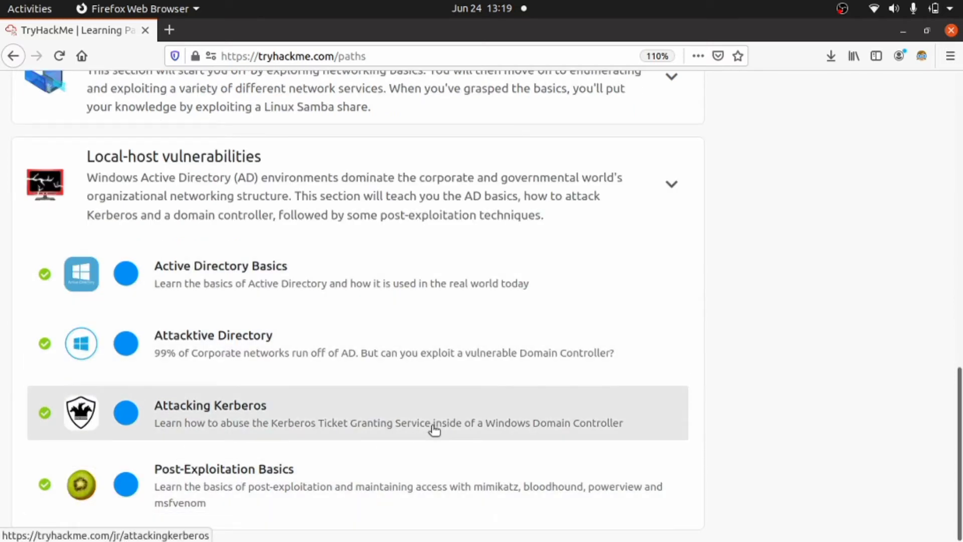
mouse_move(547, 349)
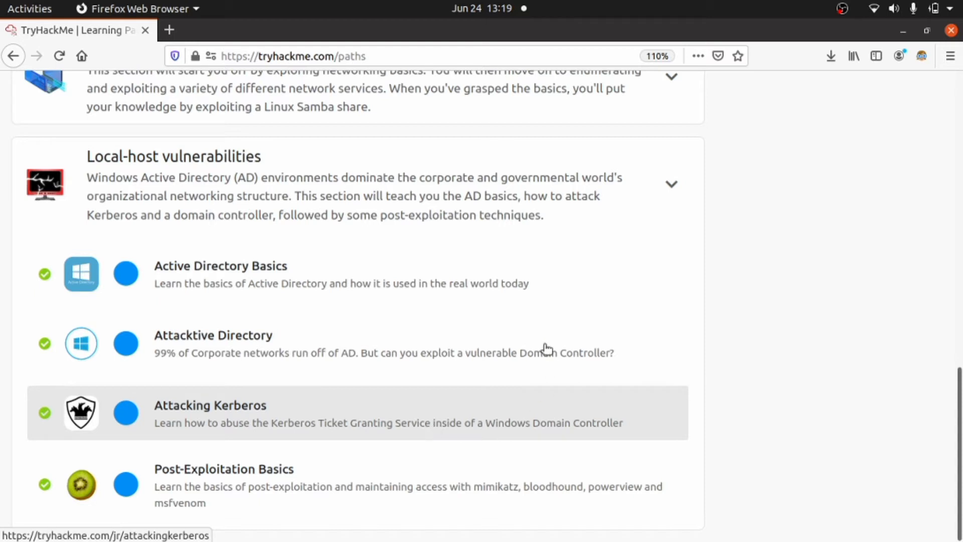
mouse_move(643, 330)
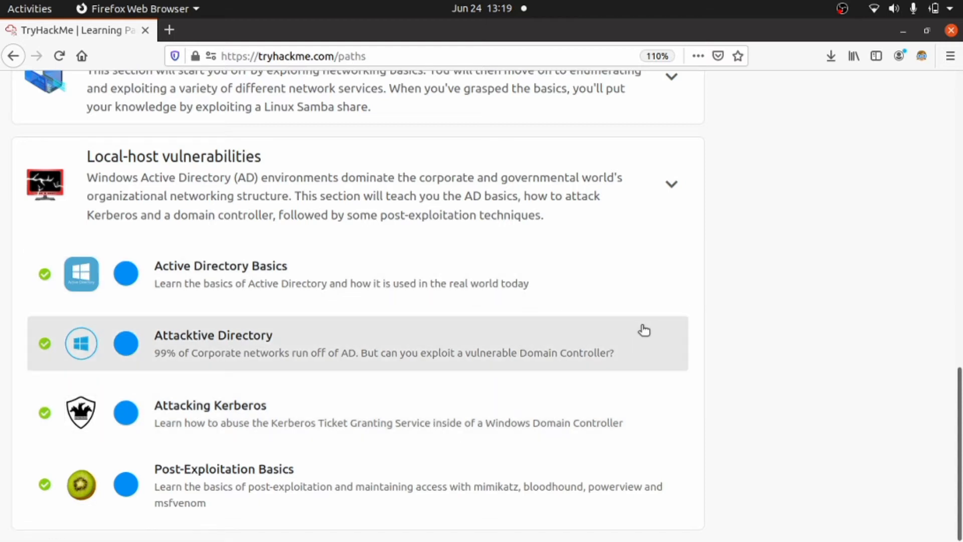
mouse_move(425, 403)
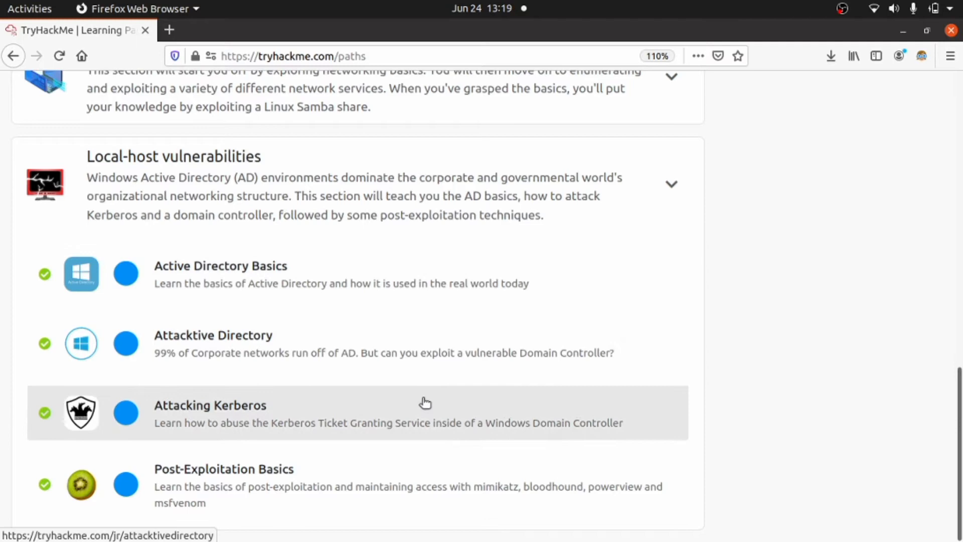
scroll(up, 3)
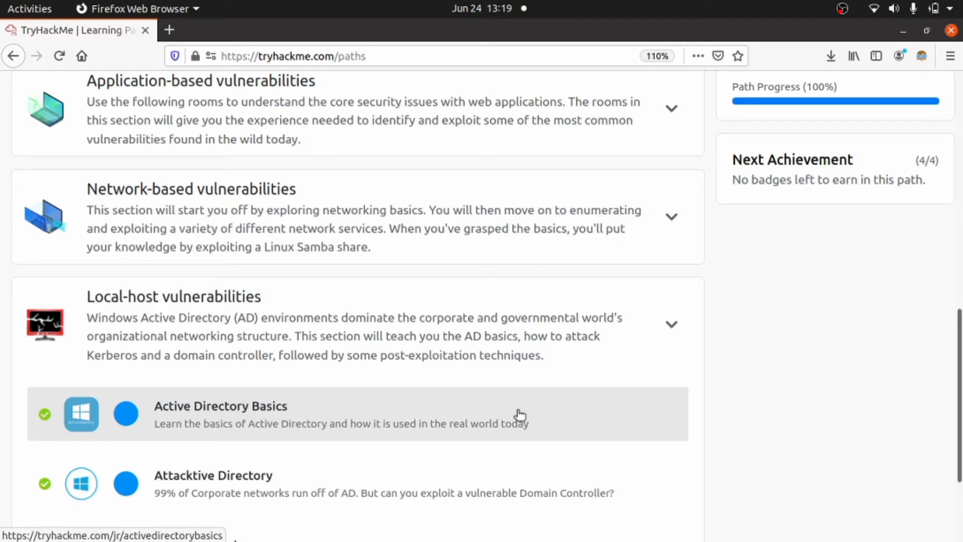
mouse_move(565, 398)
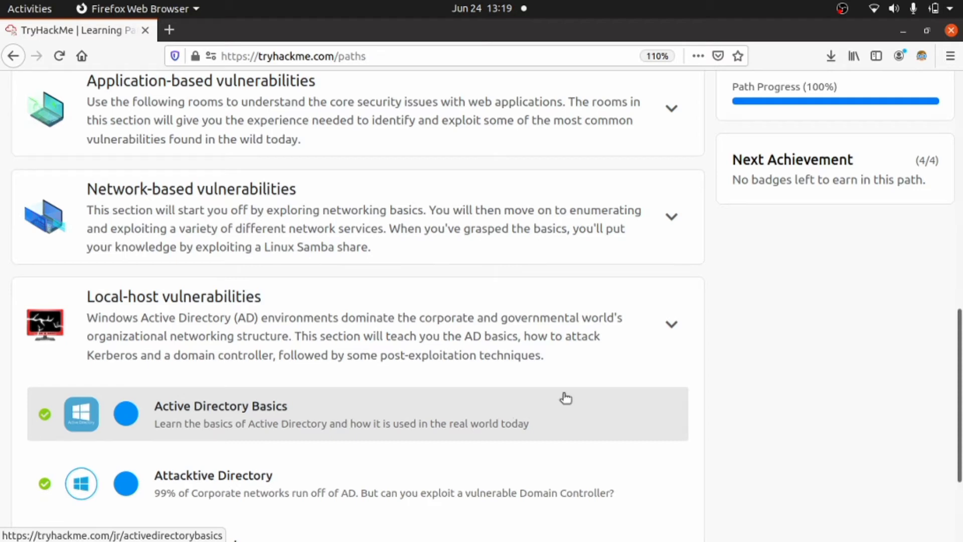
scroll(up, 3)
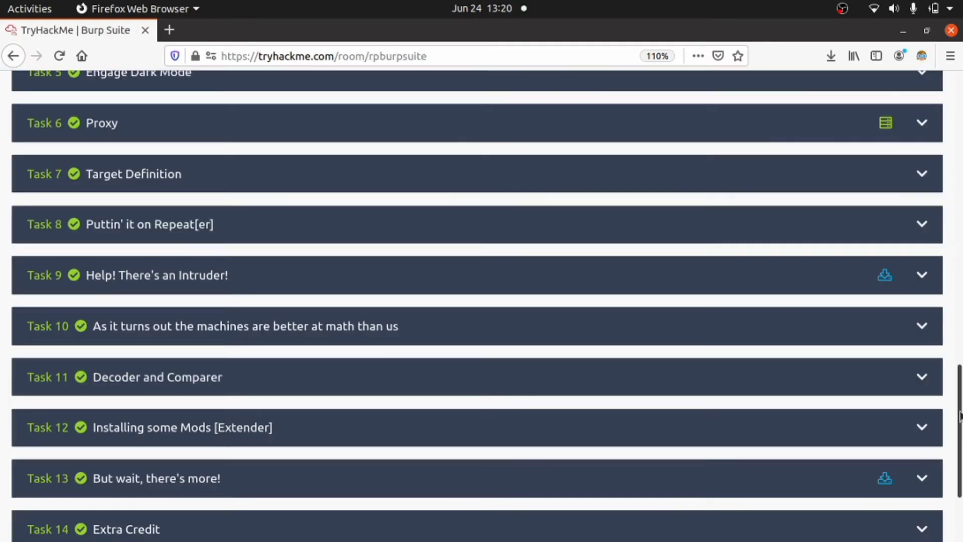
Step: Scroll through the Burp Suite room's completed tasks and back up to the header
scroll(down, 3)
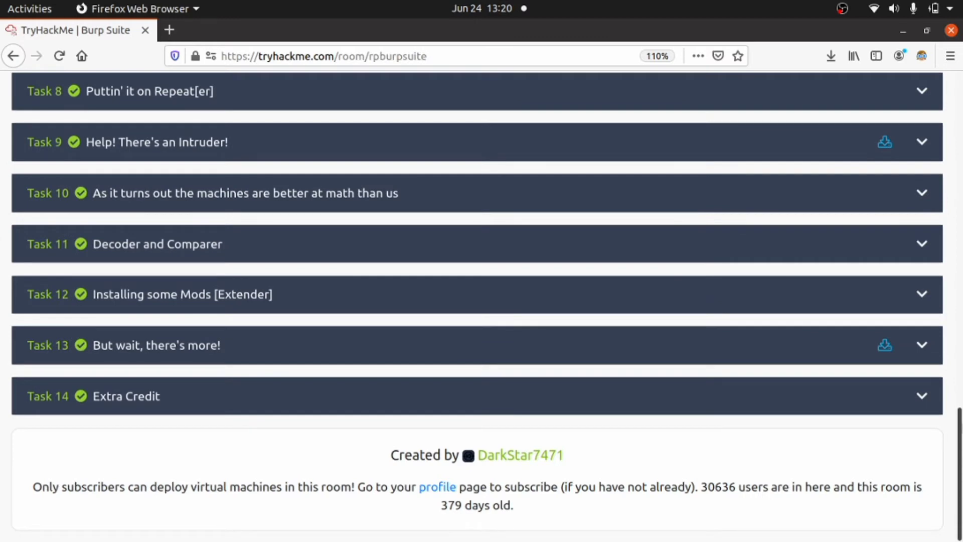
scroll(up, 3)
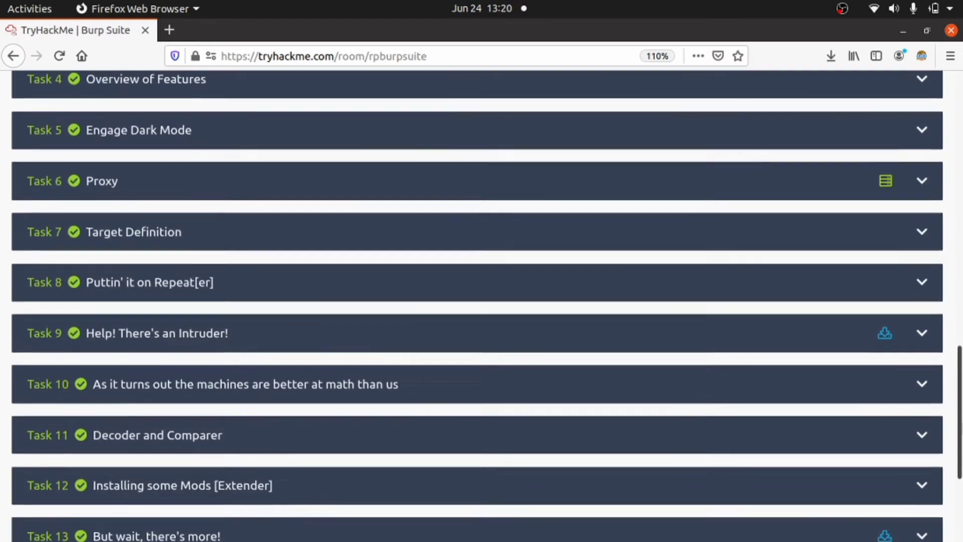
scroll(up, 3)
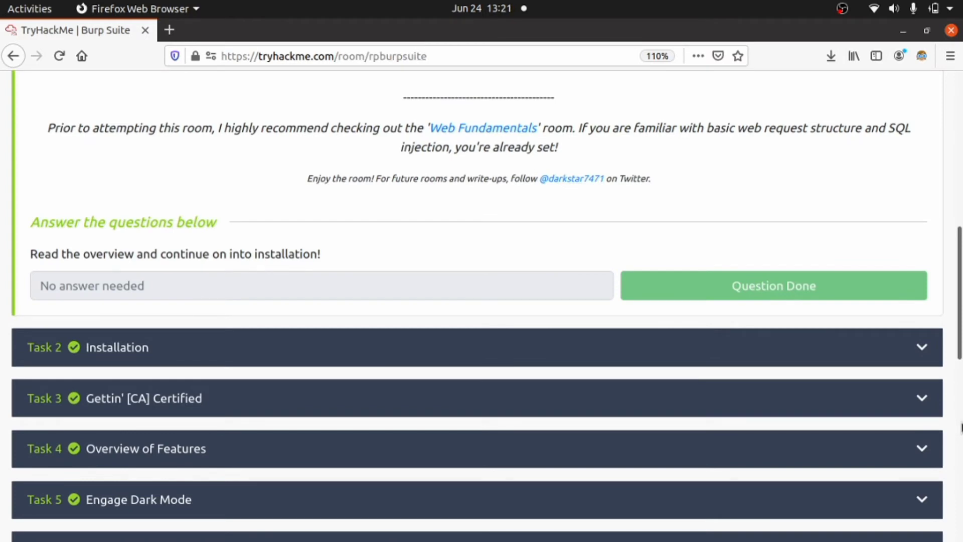
scroll(up, 3)
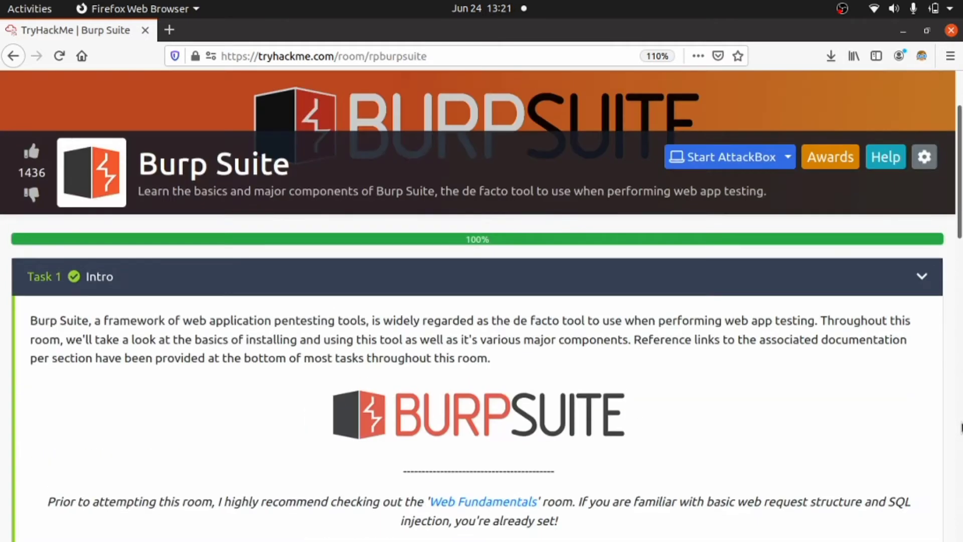
scroll(up, 3)
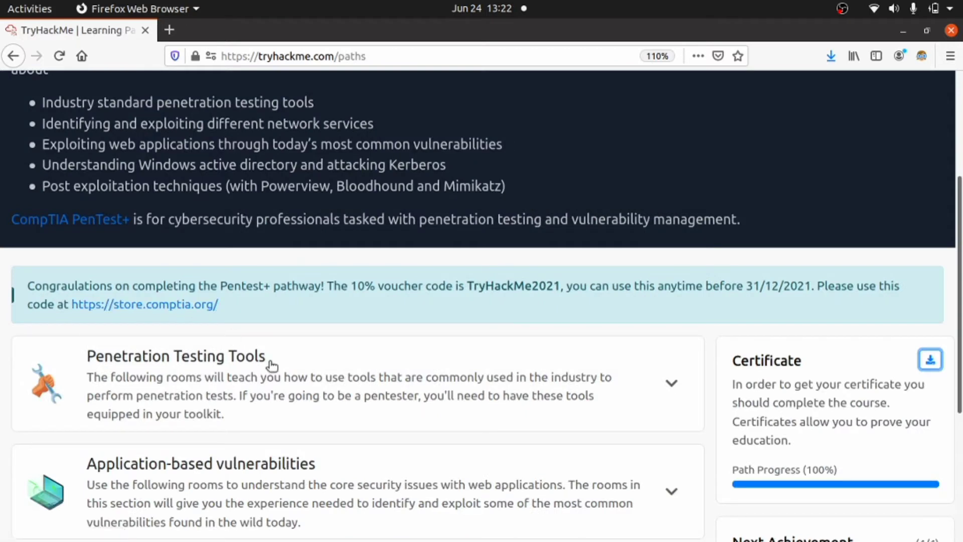
mouse_move(833, 326)
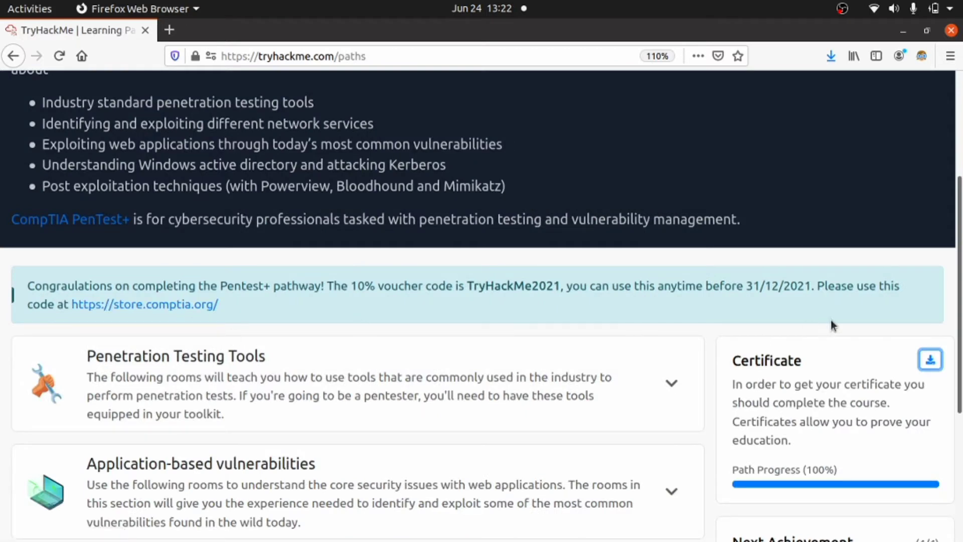
mouse_move(773, 295)
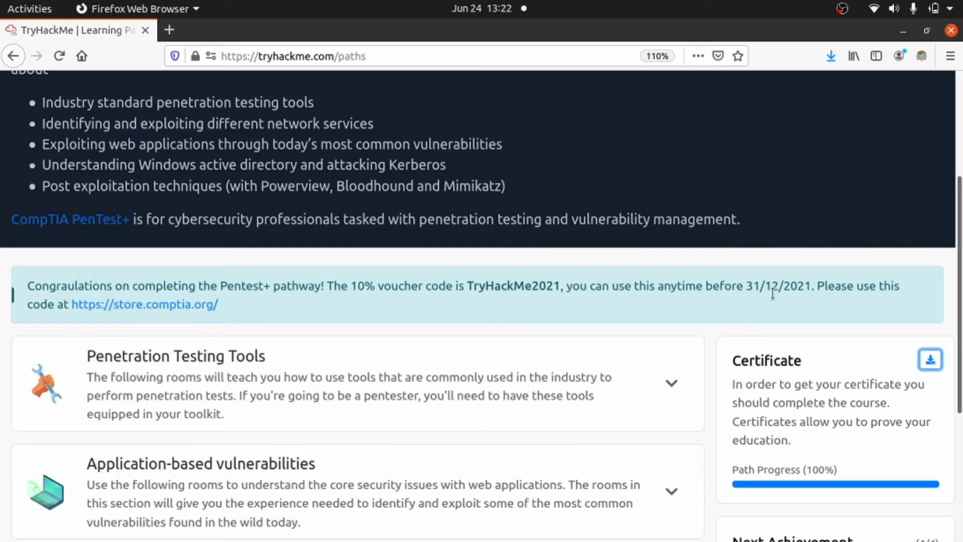
mouse_move(630, 365)
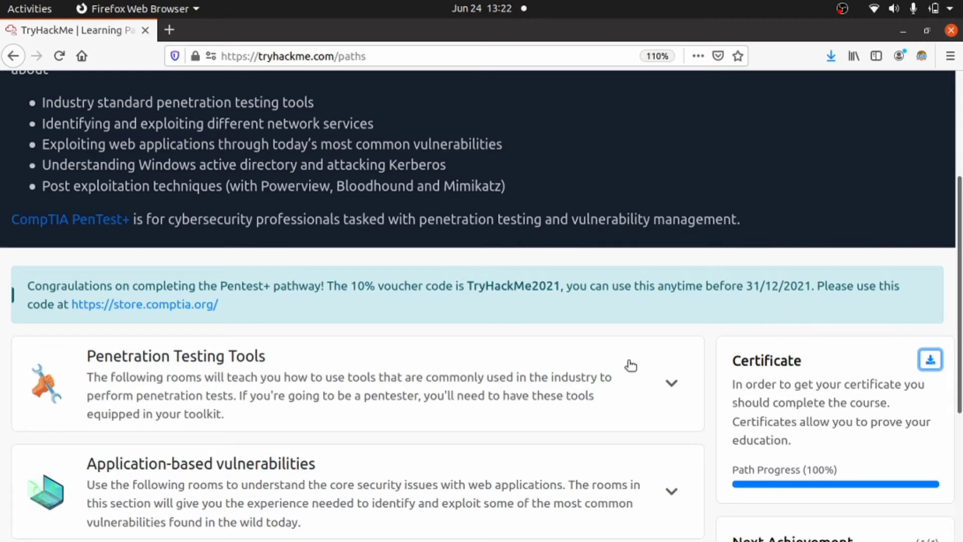
mouse_move(528, 364)
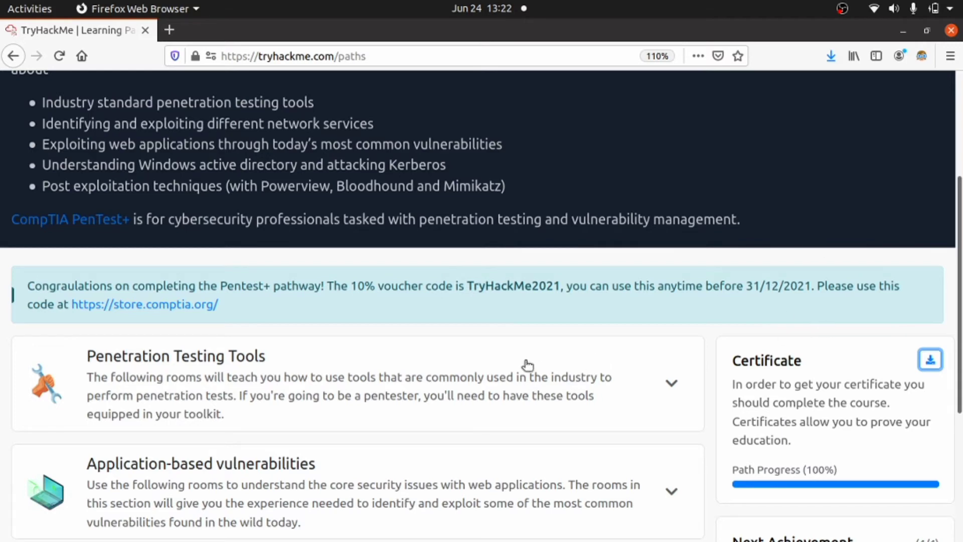
mouse_move(3, 407)
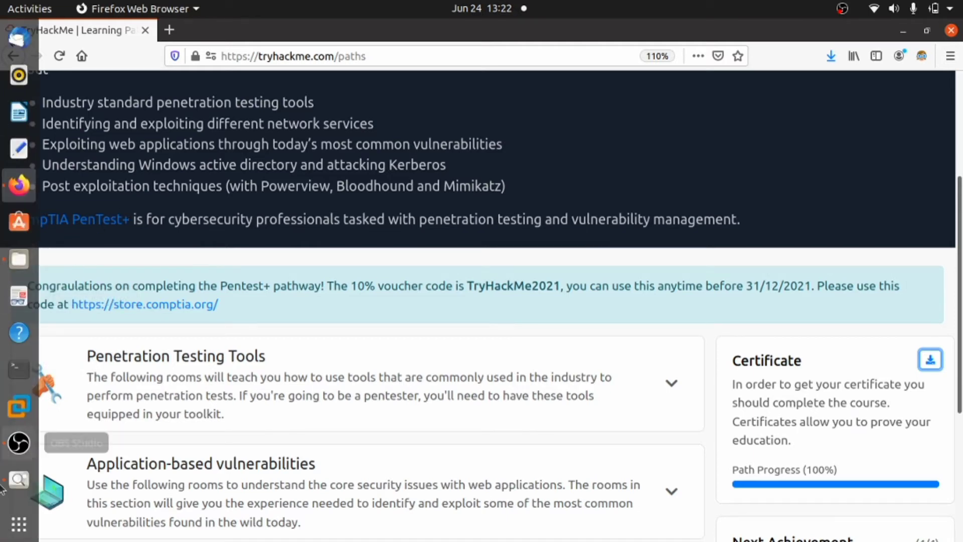
Step: Open and maximize the Pentest+ certificate image, review it, then close the viewer
click(930, 359)
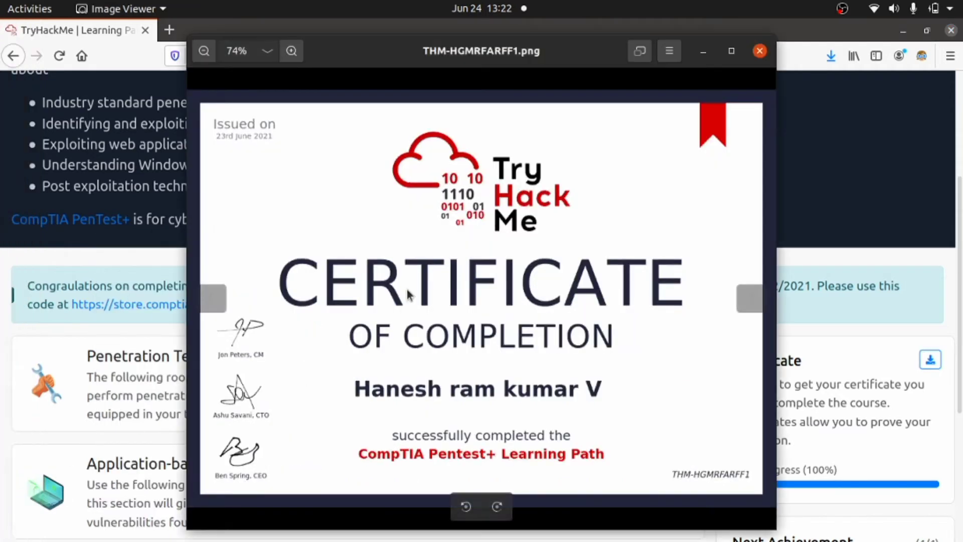
click(731, 51)
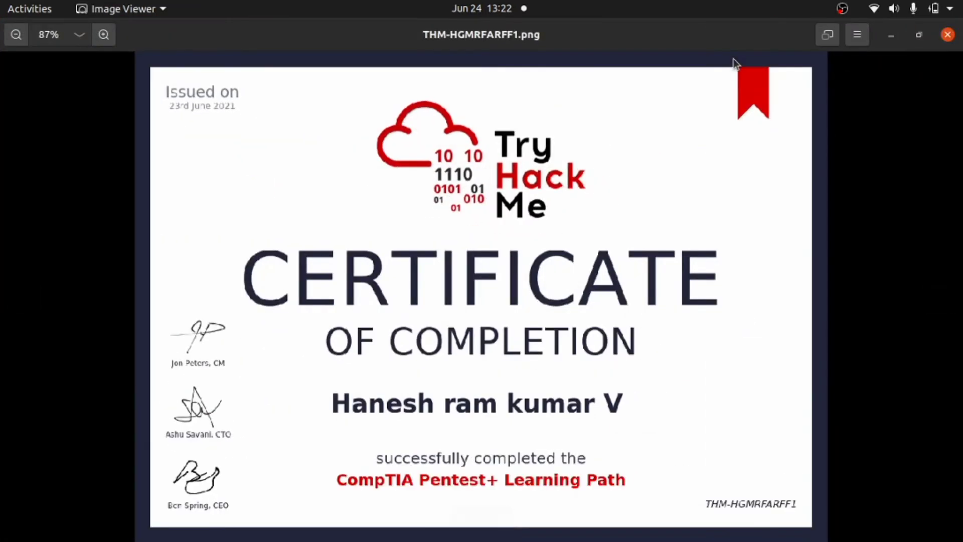
mouse_move(447, 212)
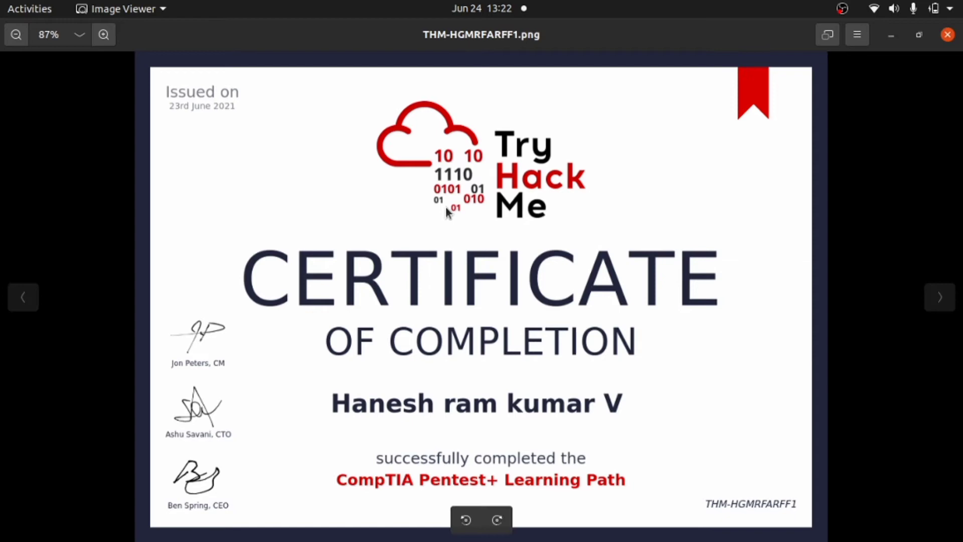
mouse_move(430, 432)
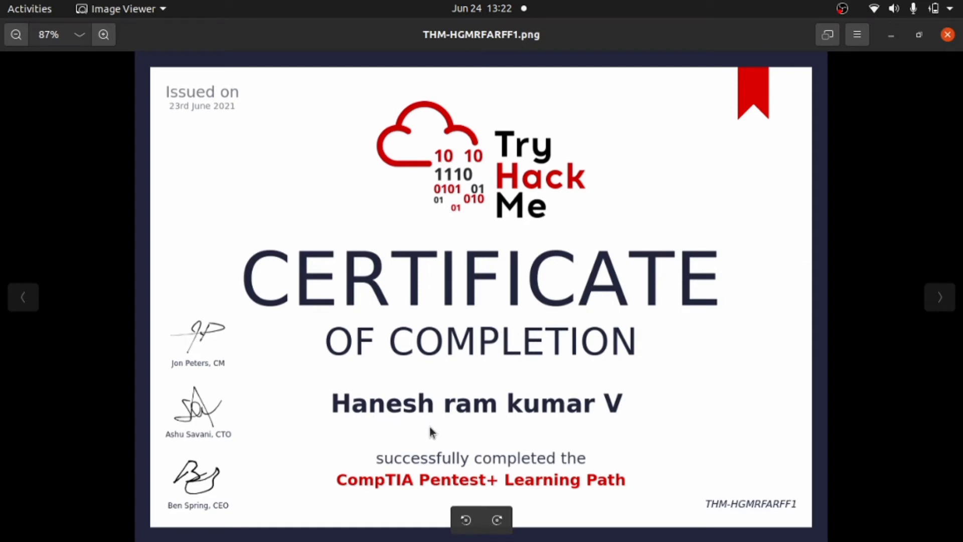
mouse_move(399, 485)
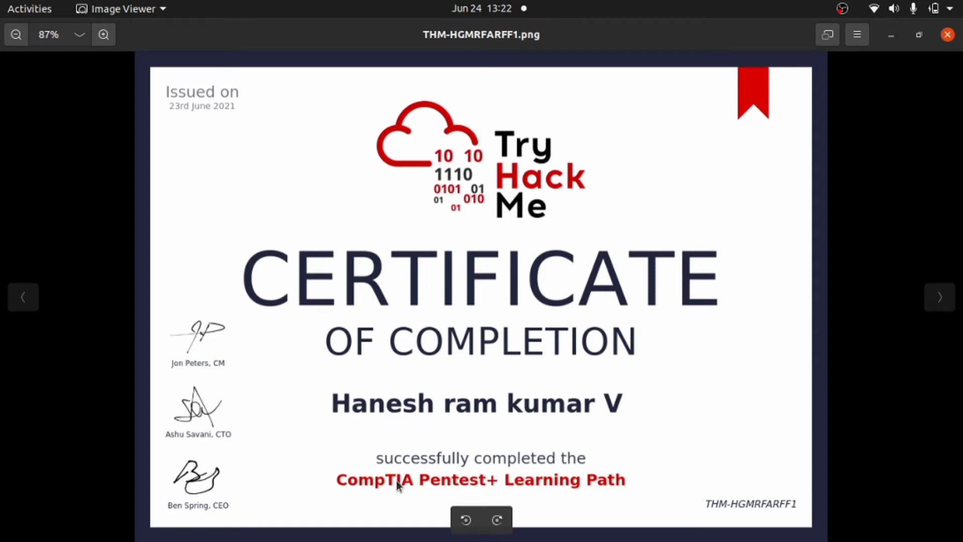
mouse_move(539, 502)
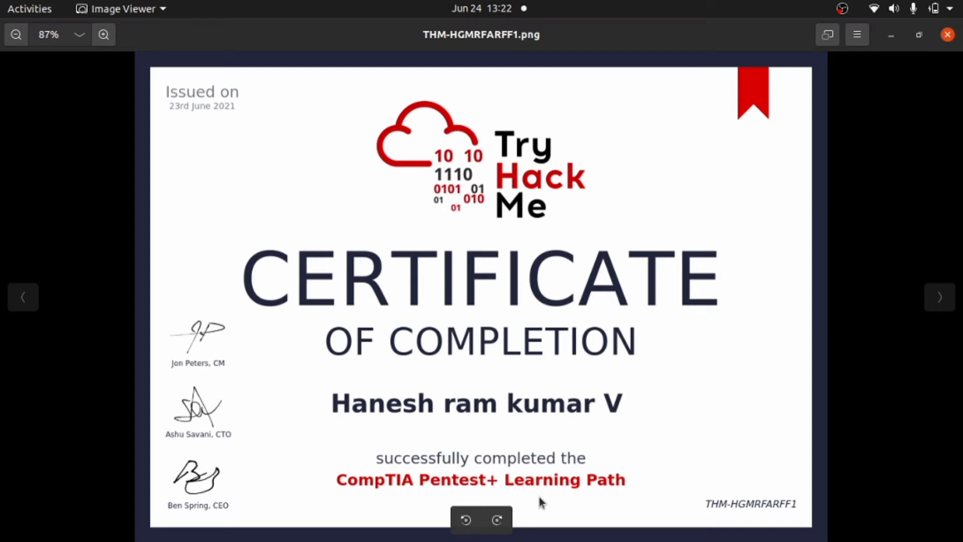
mouse_move(195, 148)
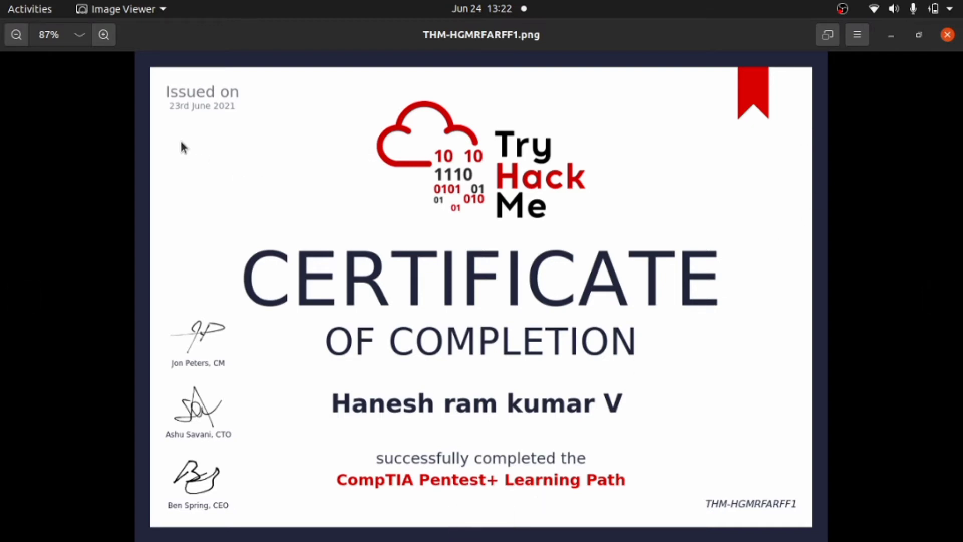
mouse_move(216, 131)
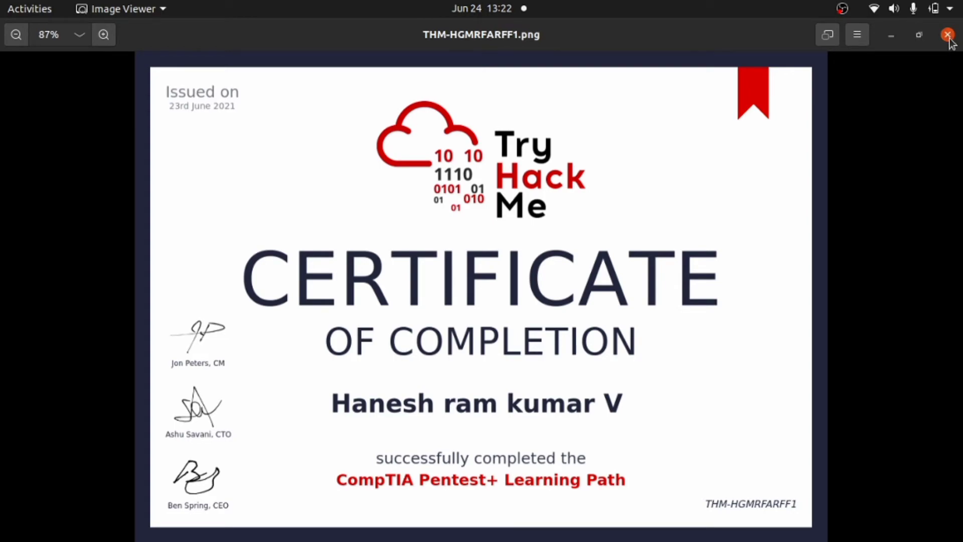
click(948, 35)
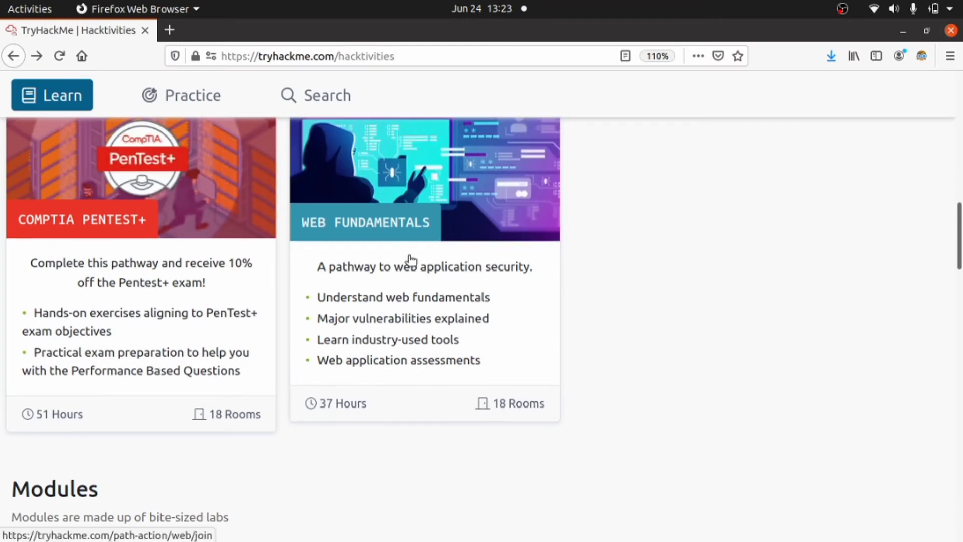
Step: Scroll the Offensive Pentesting path page to its Certificate card and download the certificate
scroll(up, 3)
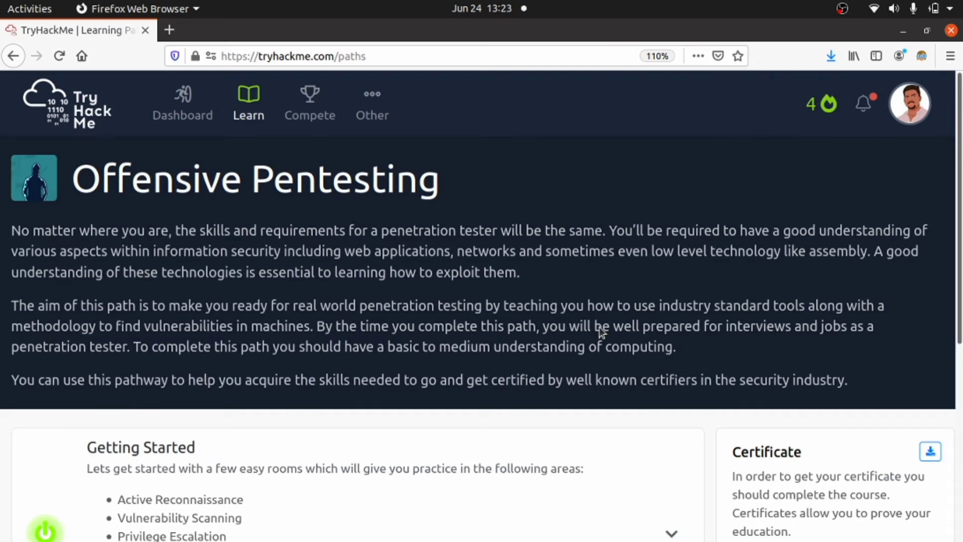
scroll(down, 3)
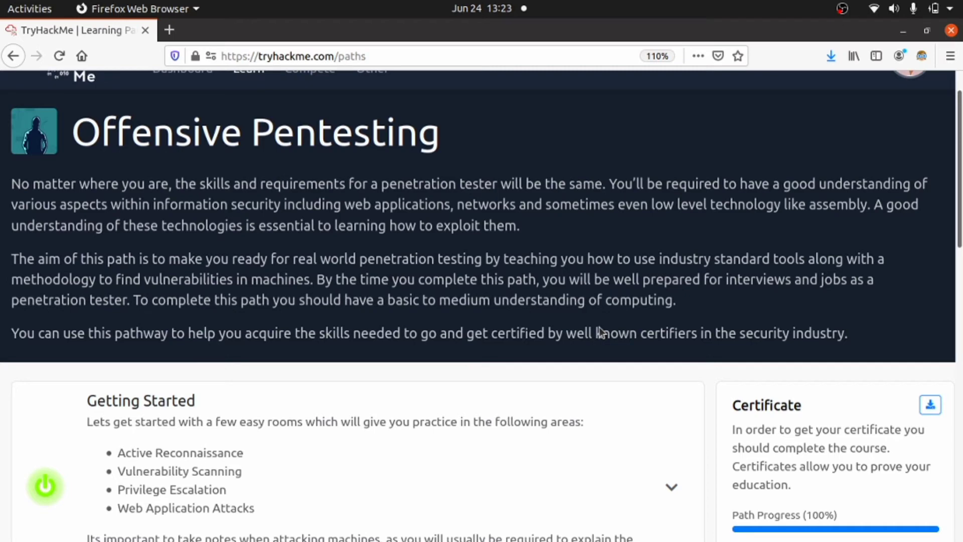
scroll(down, 3)
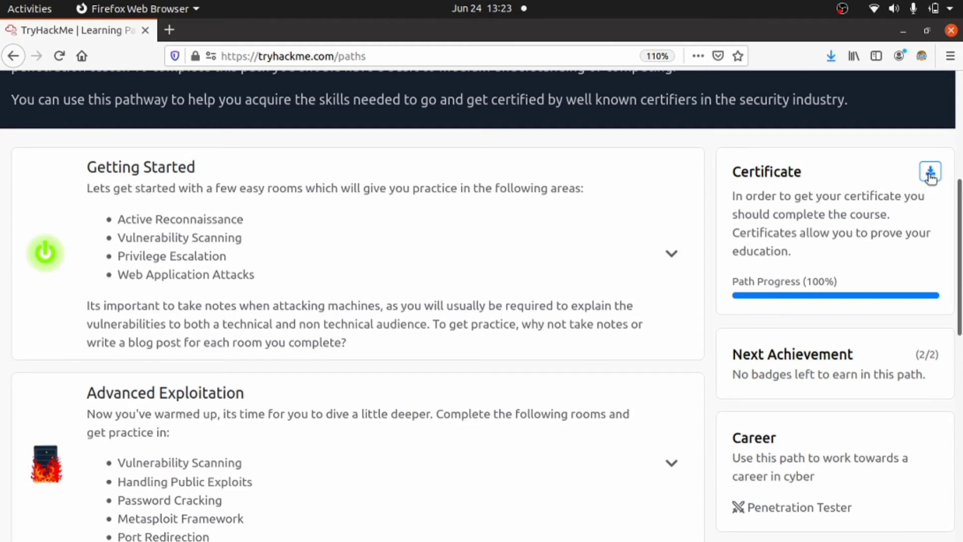
click(930, 172)
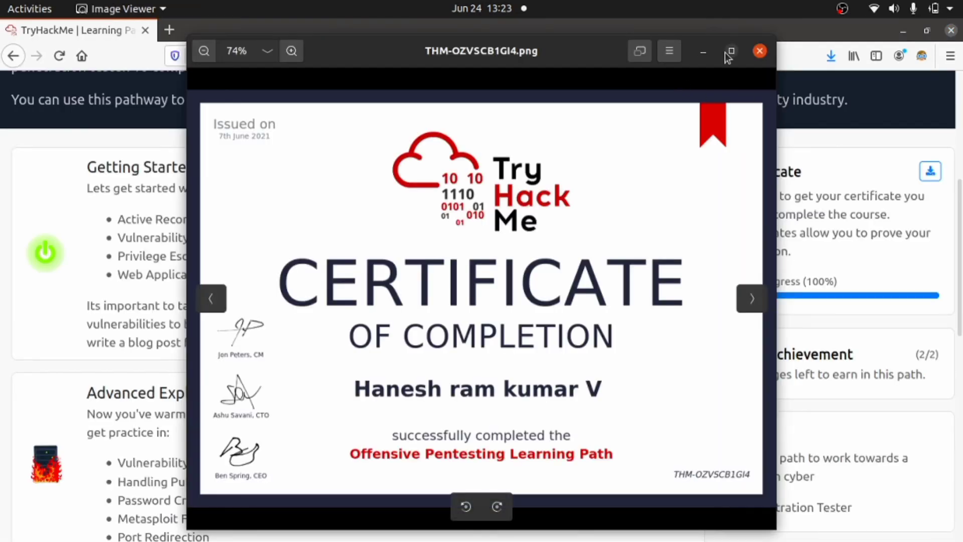
Step: Maximize the Offensive Pentesting certificate to review it, then close the viewer
click(730, 51)
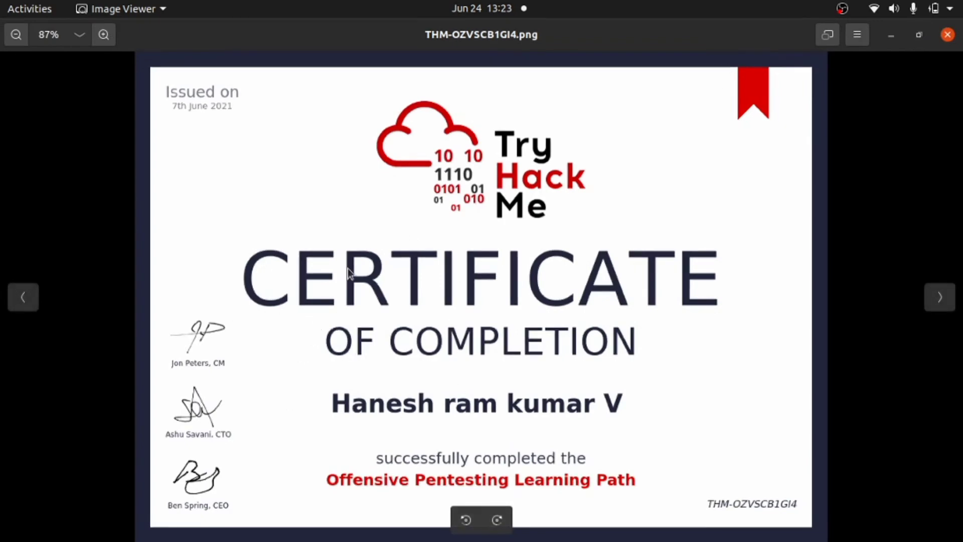
mouse_move(369, 488)
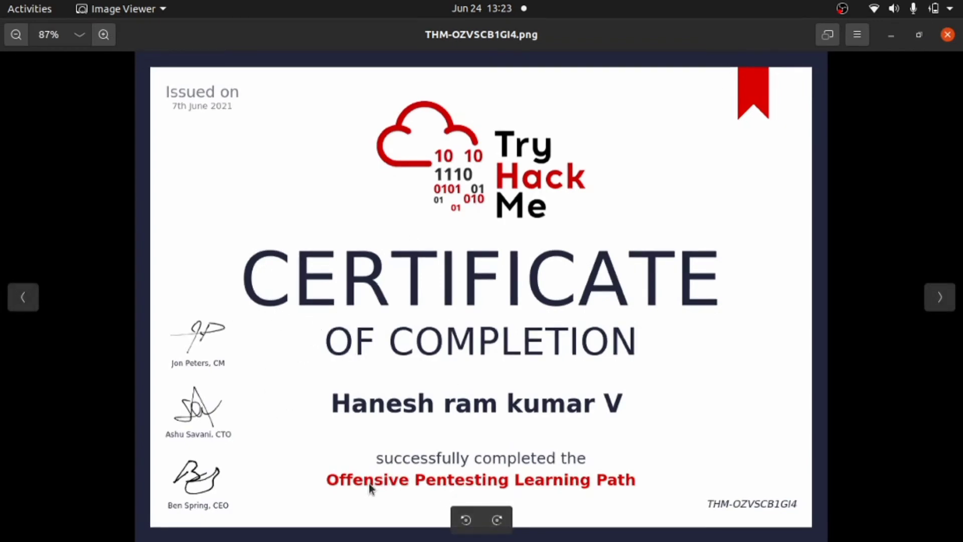
mouse_move(441, 495)
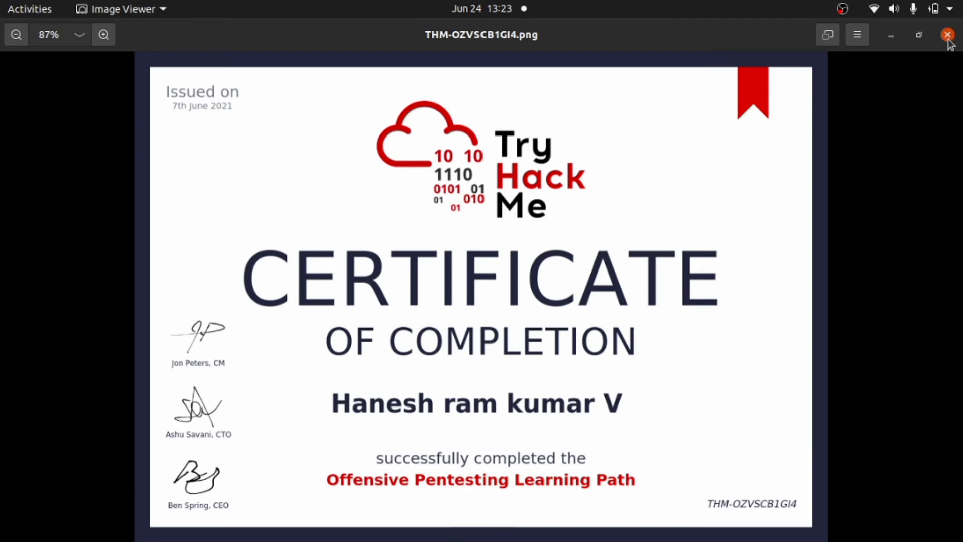
click(947, 34)
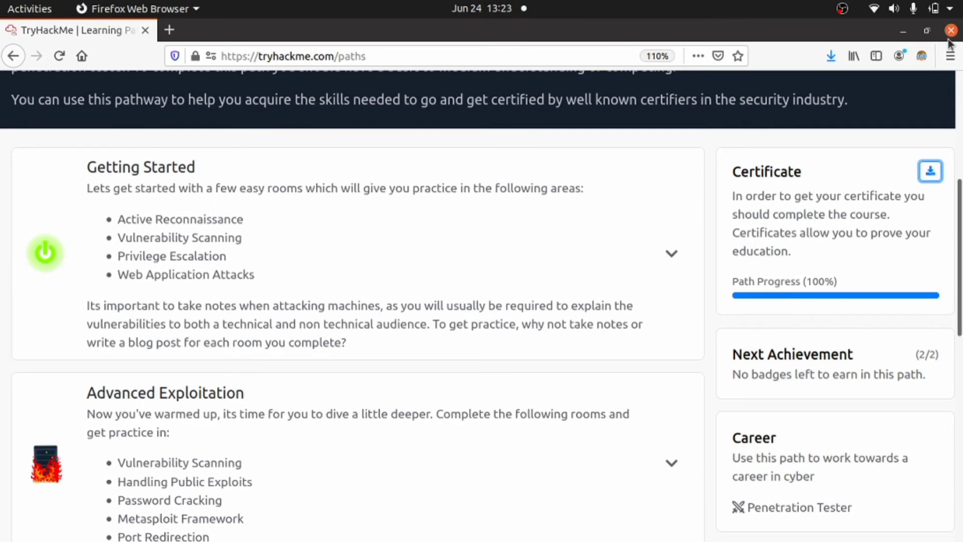
mouse_move(660, 255)
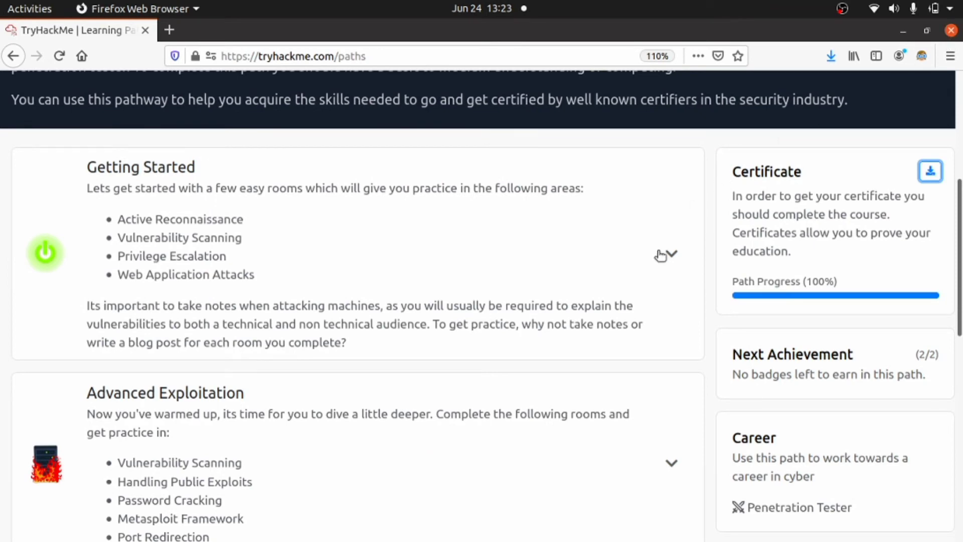
mouse_move(612, 295)
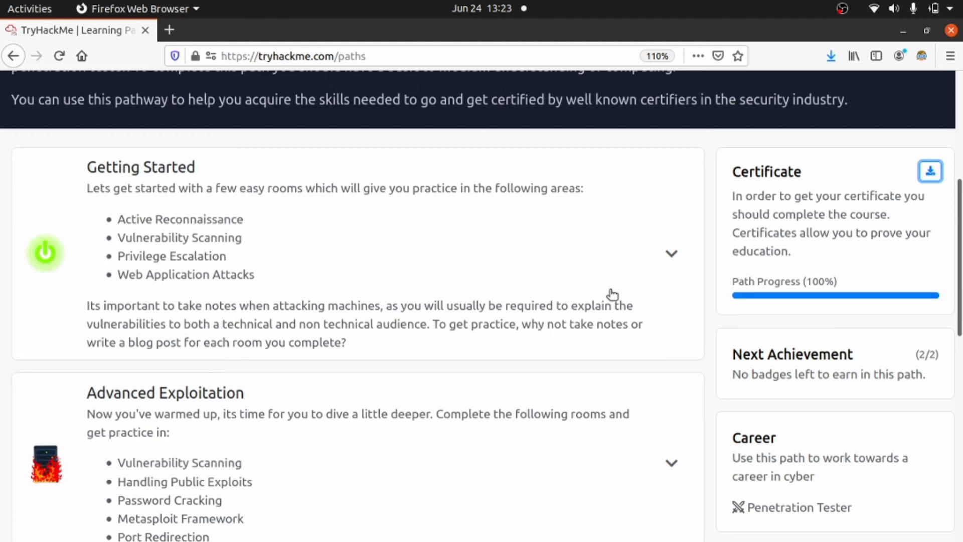
Step: Open the avatar menu and choose Profile
click(909, 103)
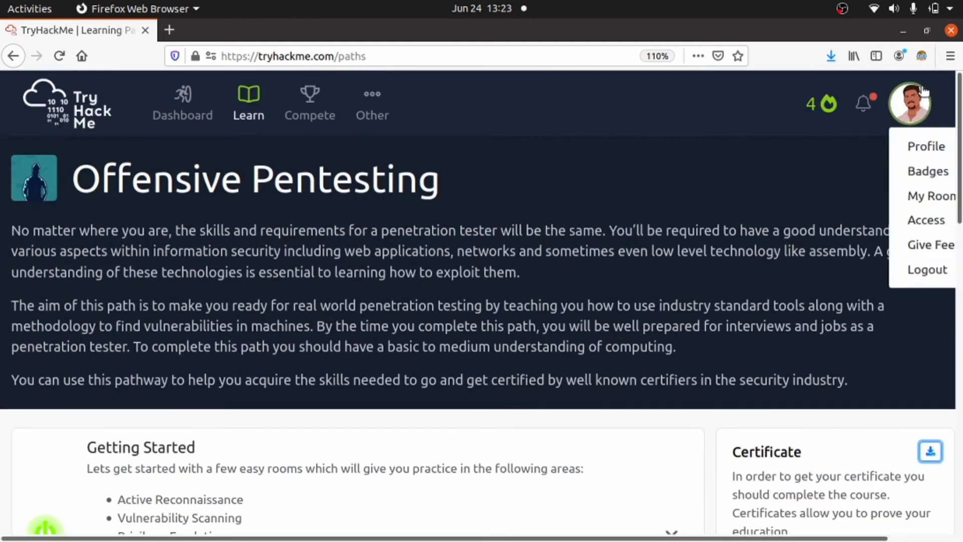
click(927, 146)
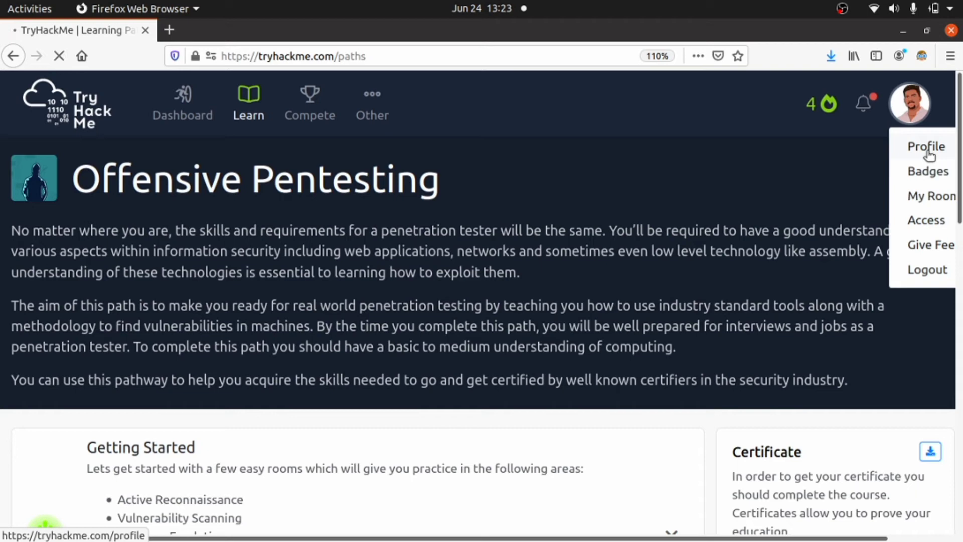
Step: Review the profile's rank 14010, 42 rooms and level 8, then show the Badges tab
click(925, 146)
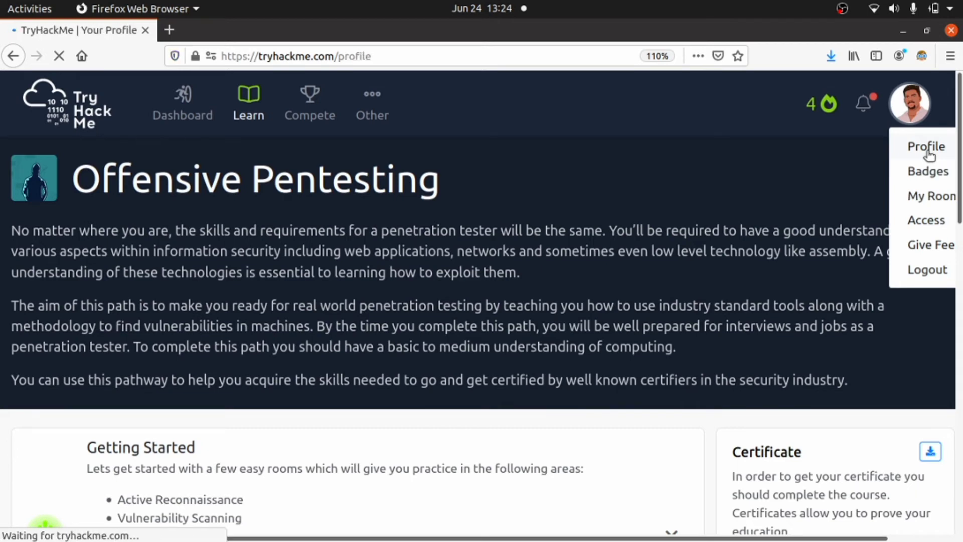
click(927, 146)
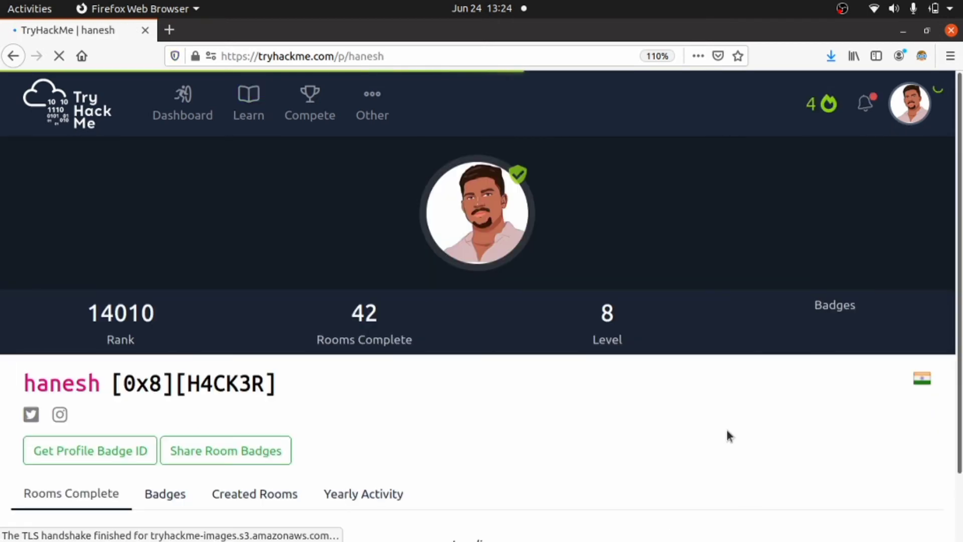
scroll(down, 3)
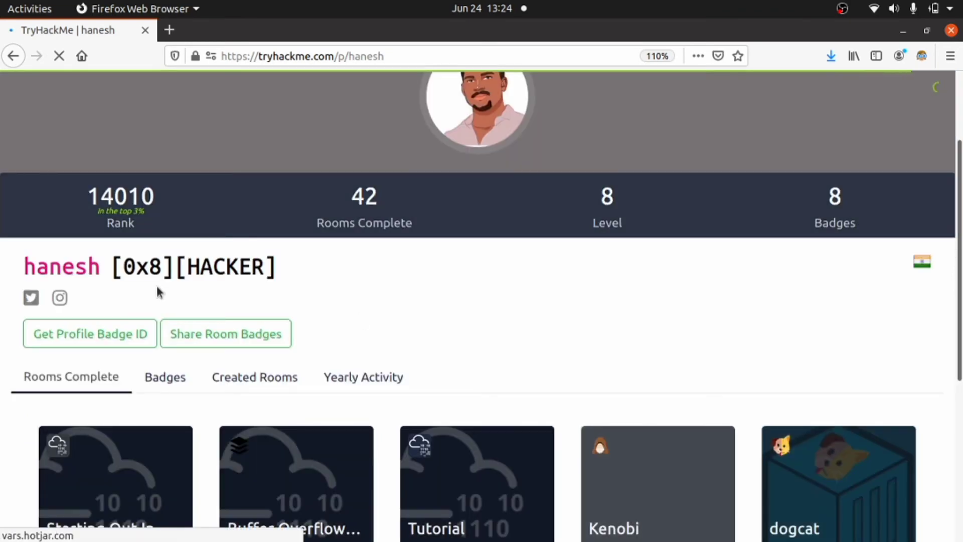
mouse_move(131, 282)
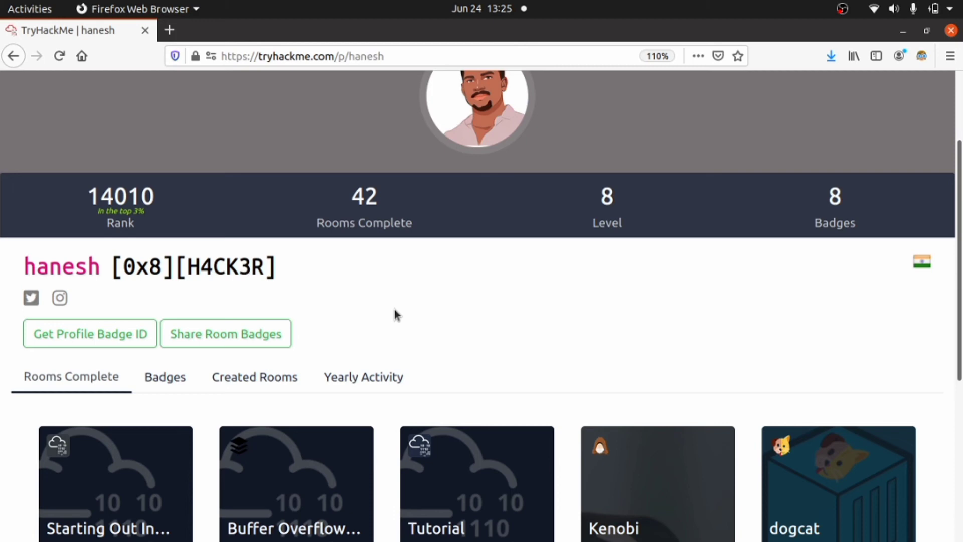
scroll(up, 3)
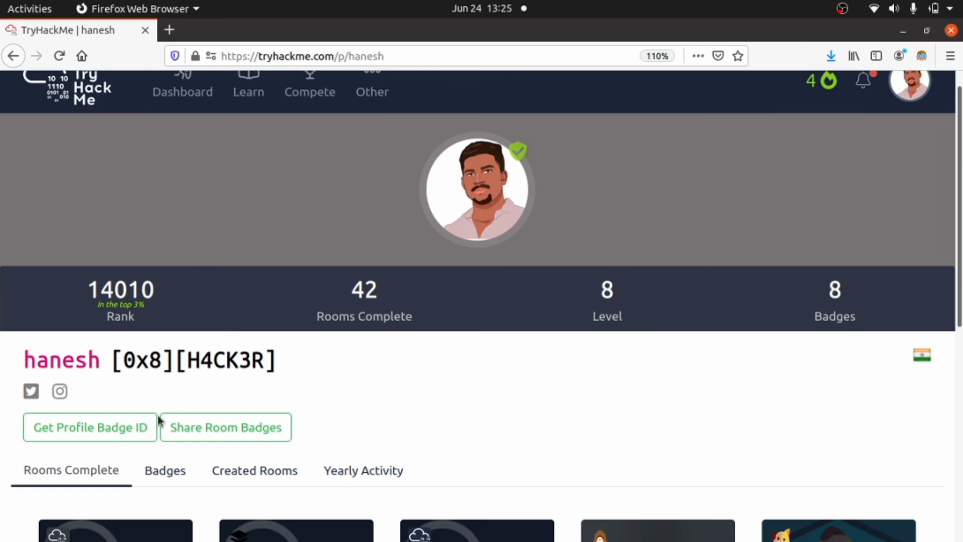
click(165, 470)
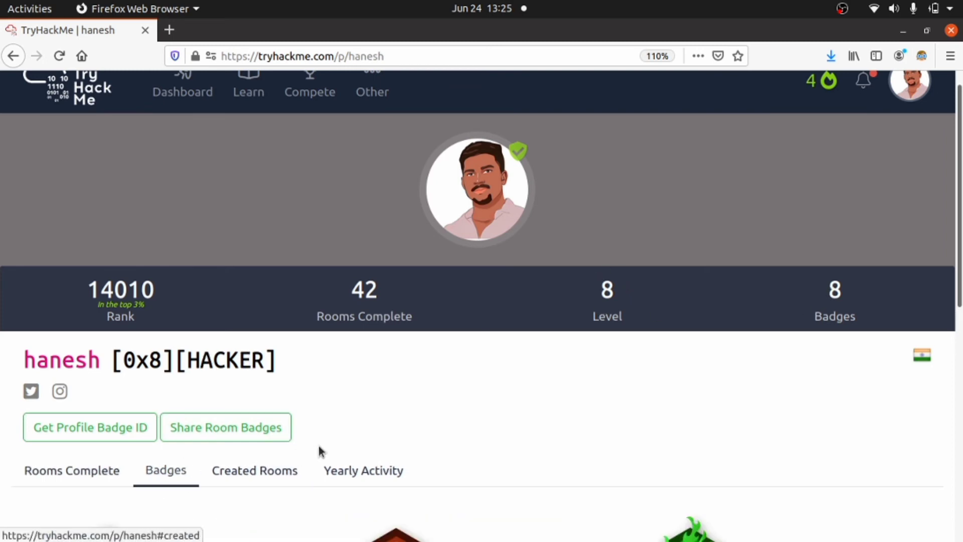
scroll(down, 3)
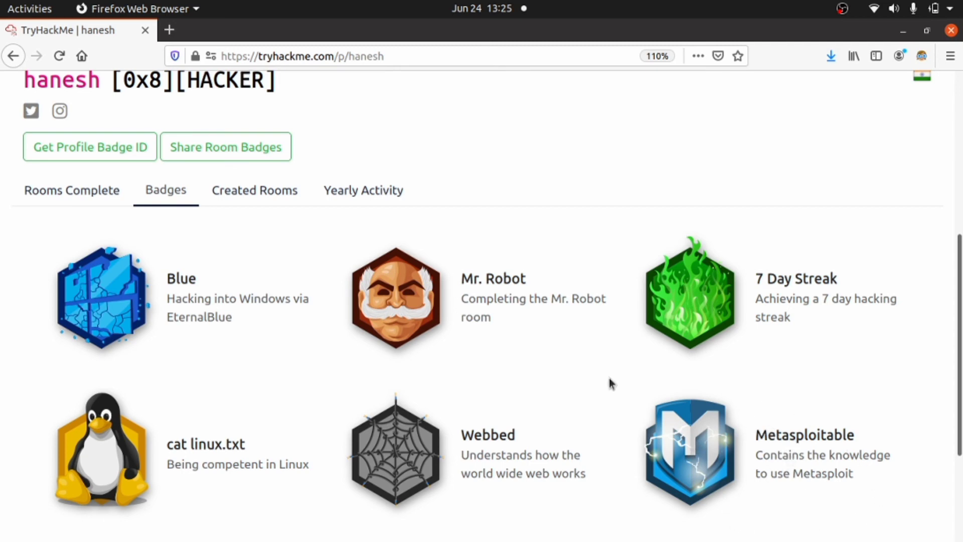
scroll(up, 3)
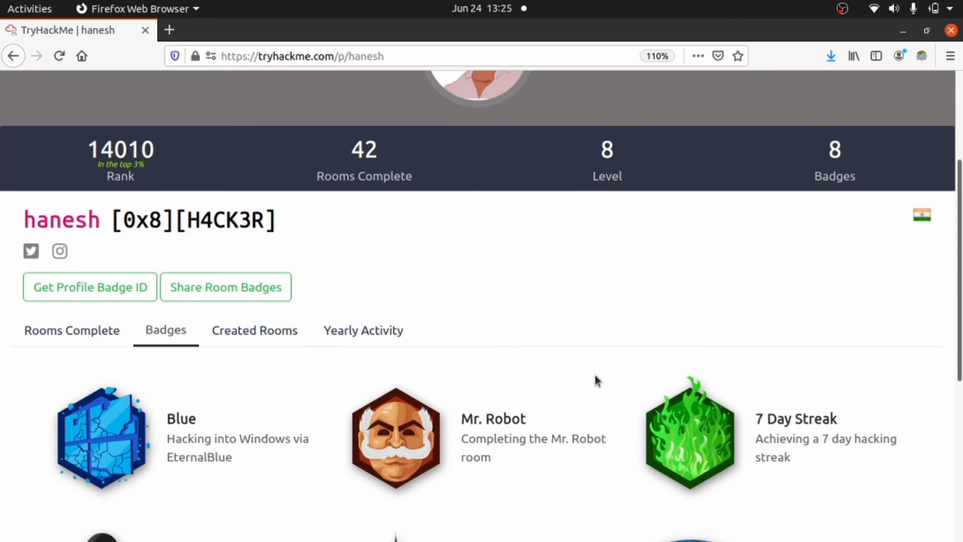
scroll(up, 3)
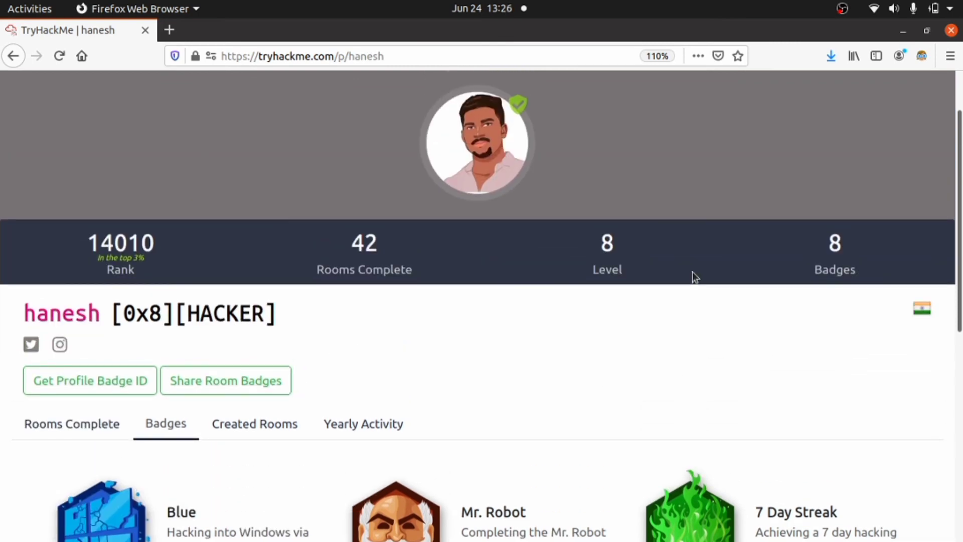